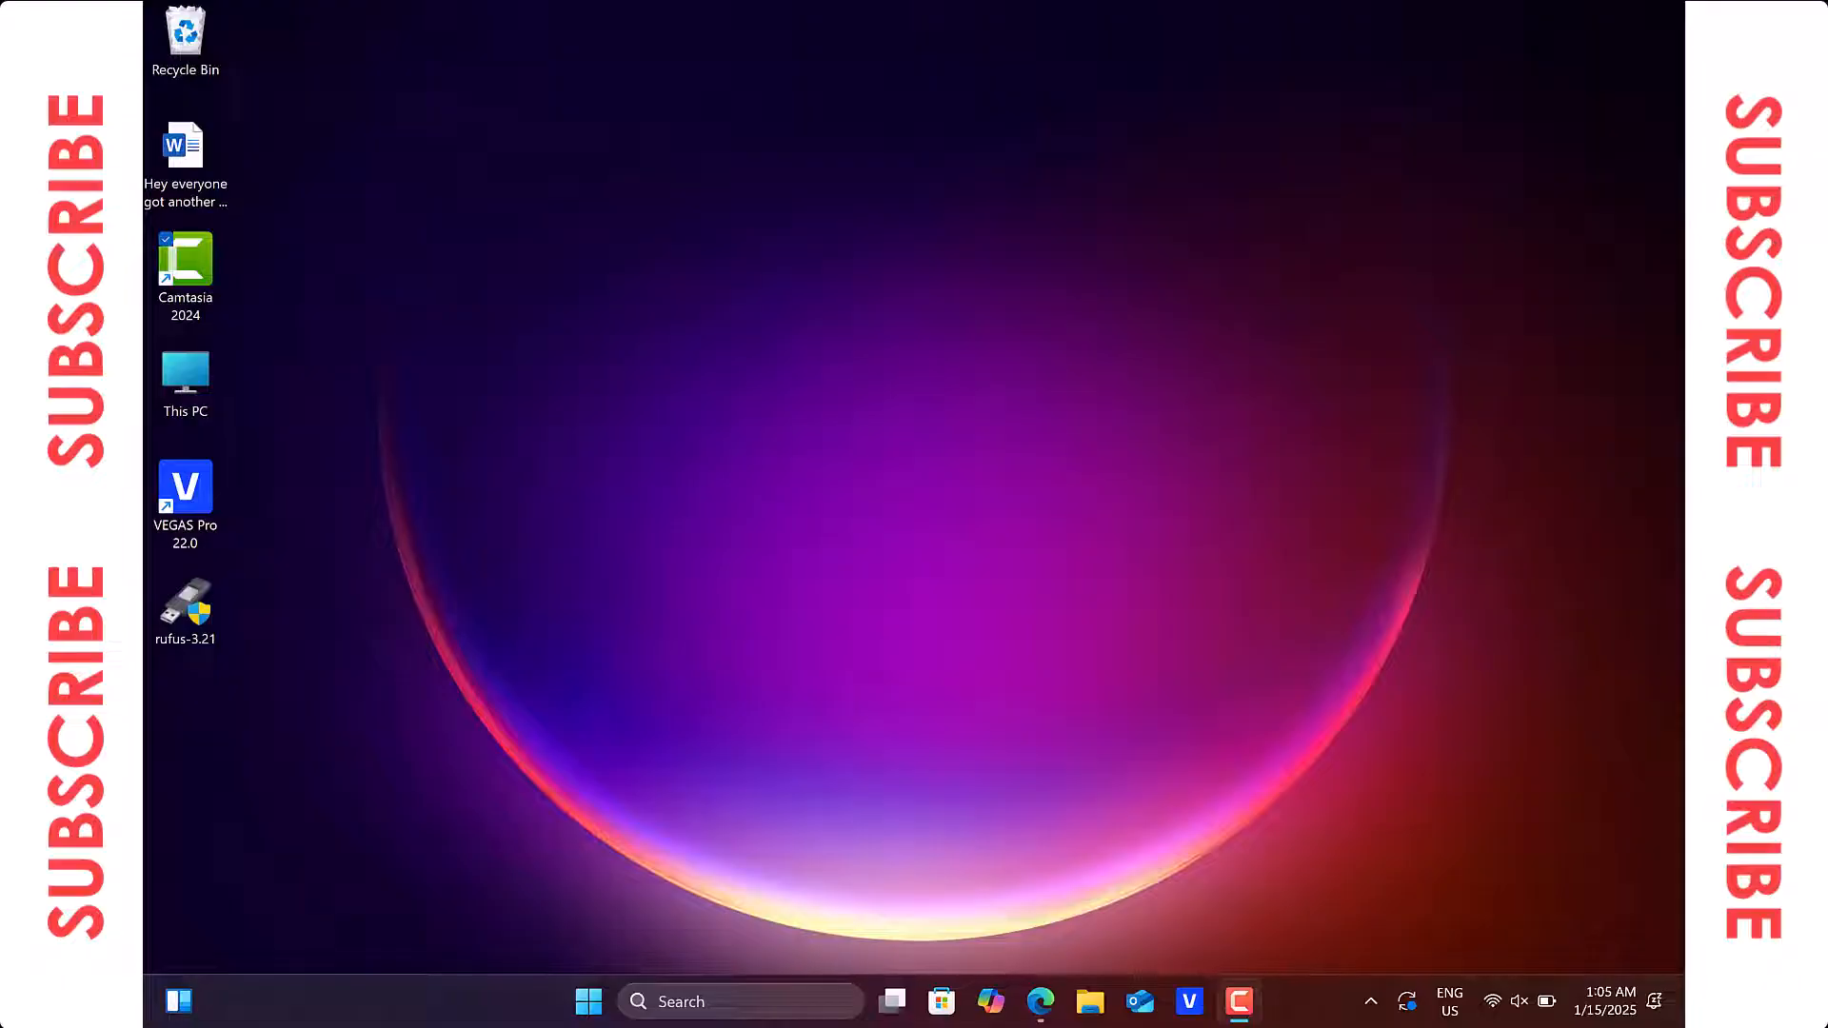
mouse_move(685, 435)
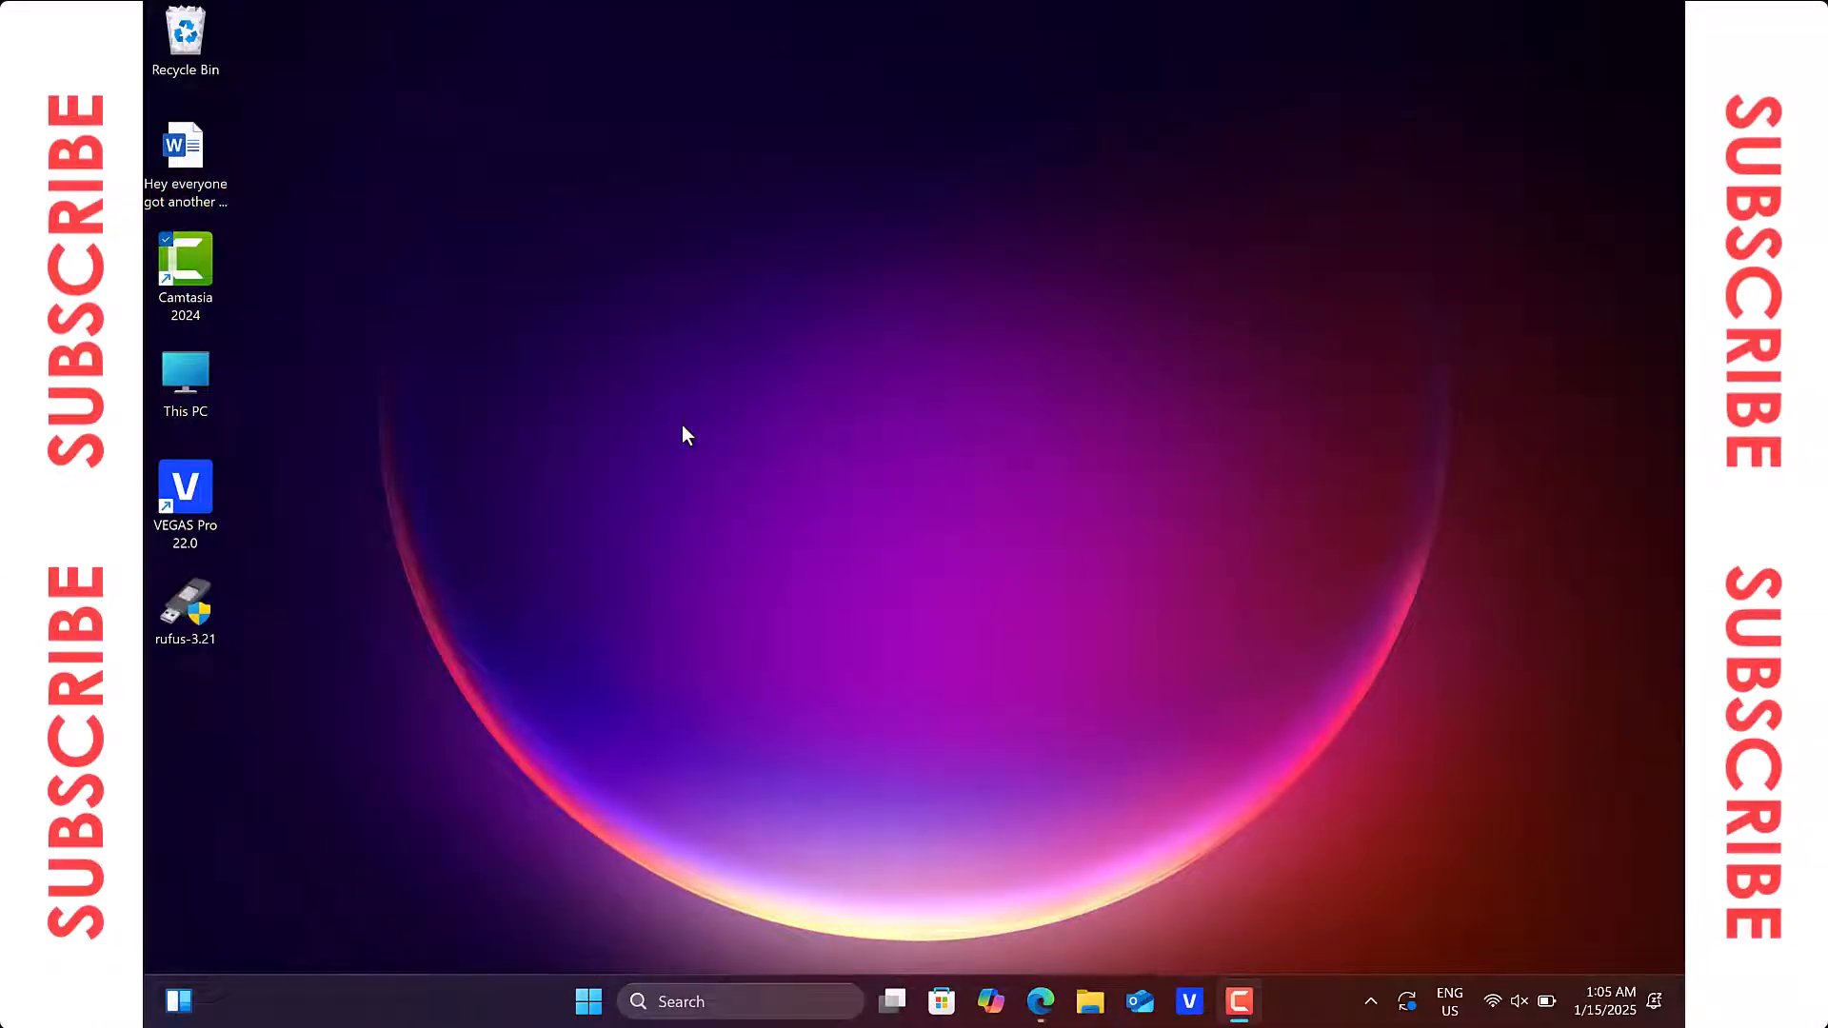
mouse_move(755, 552)
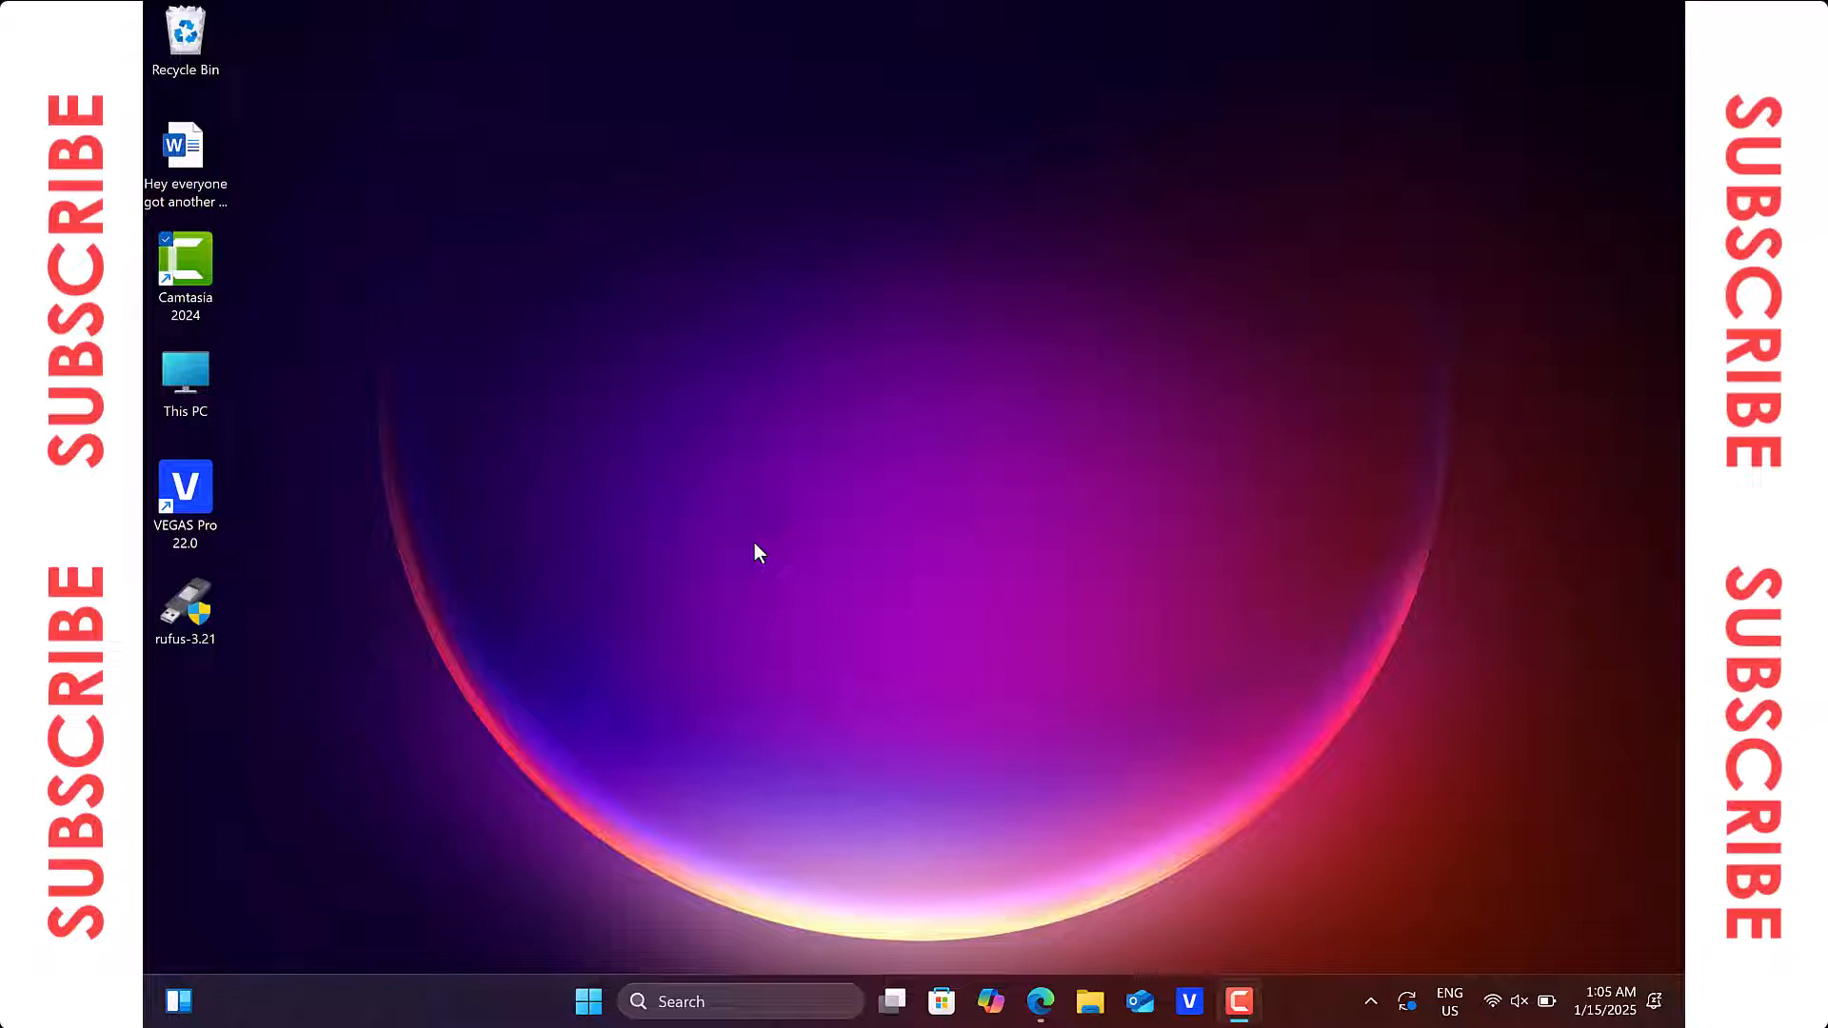
Step: Search Bing in Edge for 'v2ray for pc' via the search suggestion
left_click(1038, 1002)
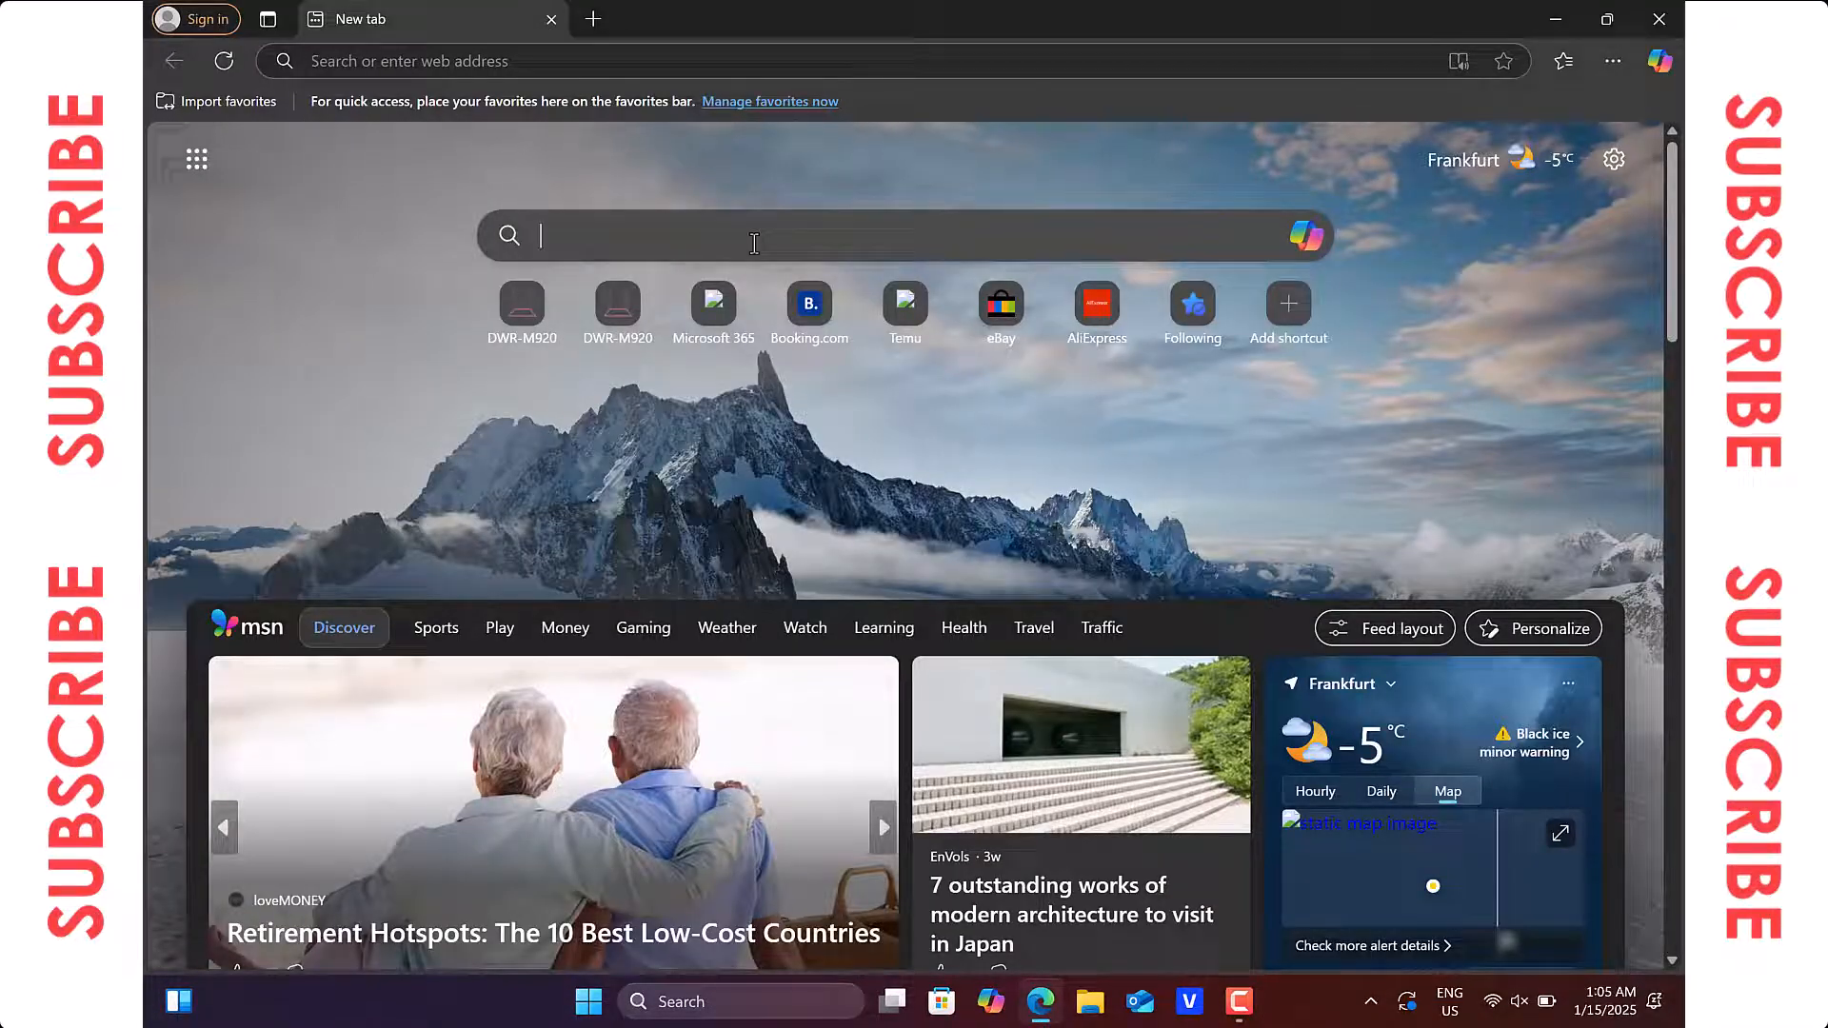
type("v2ray fo")
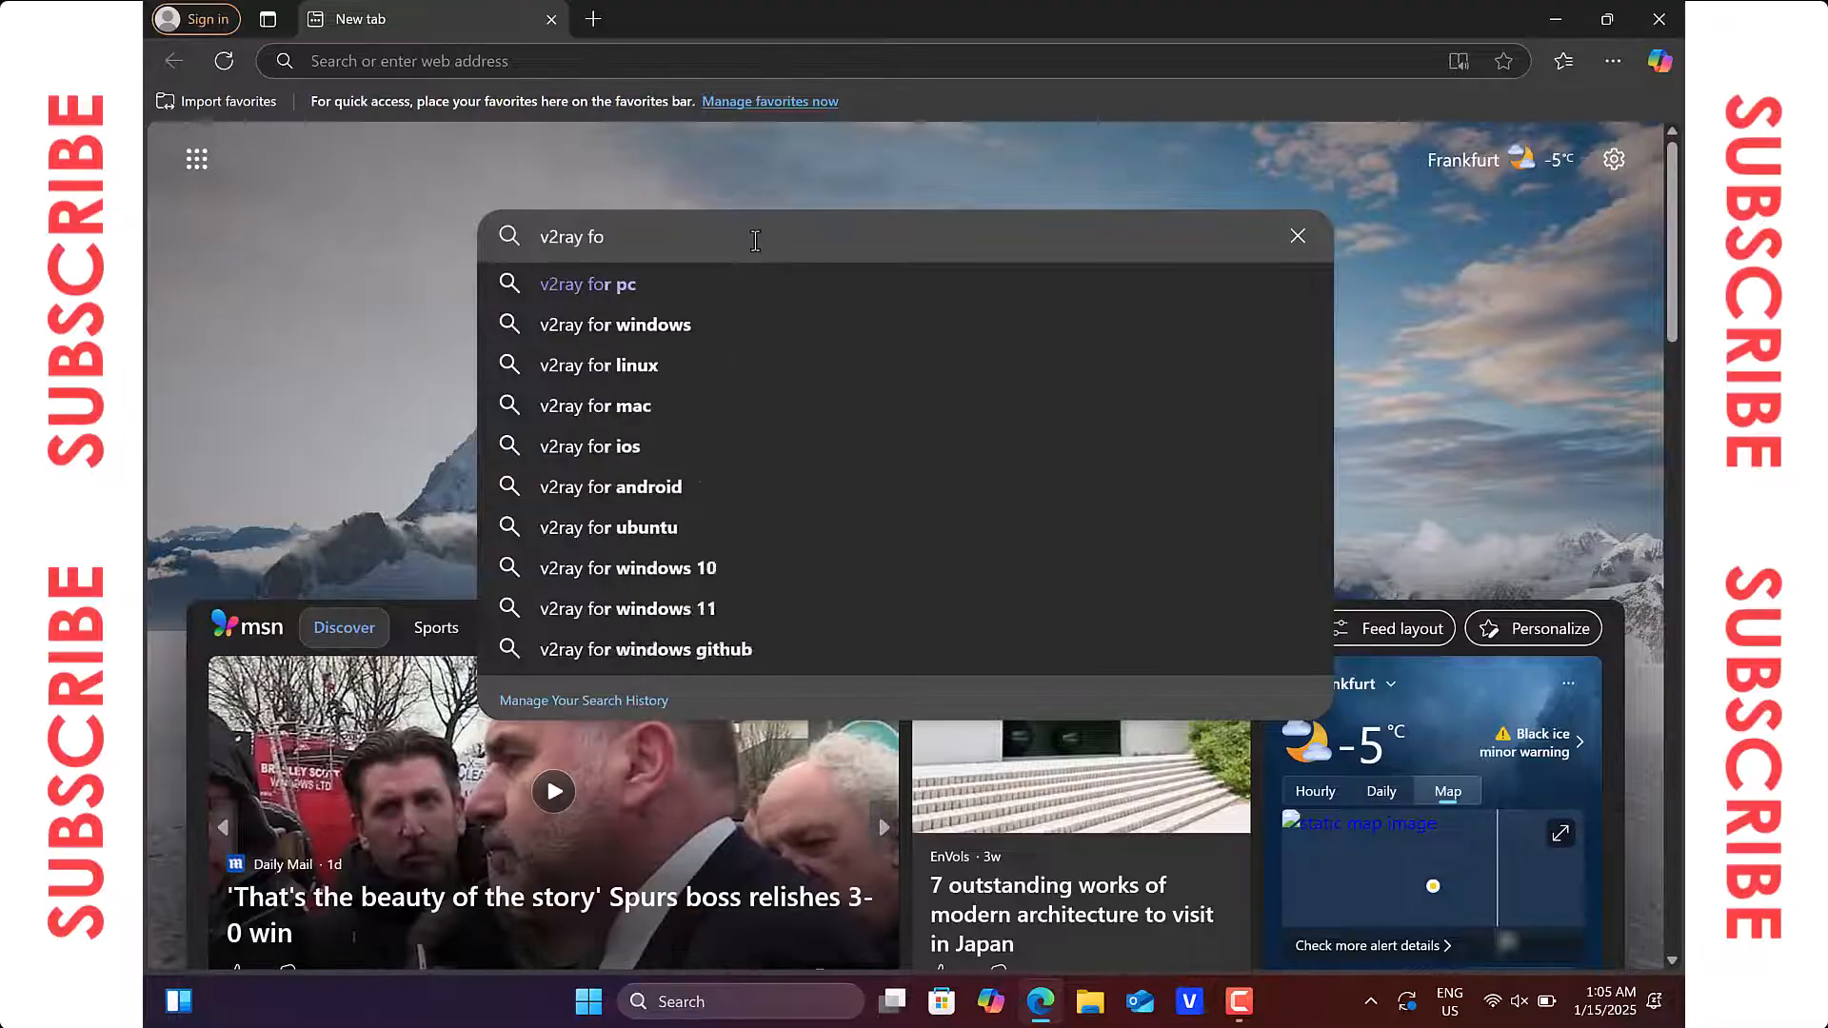
left_click(586, 283)
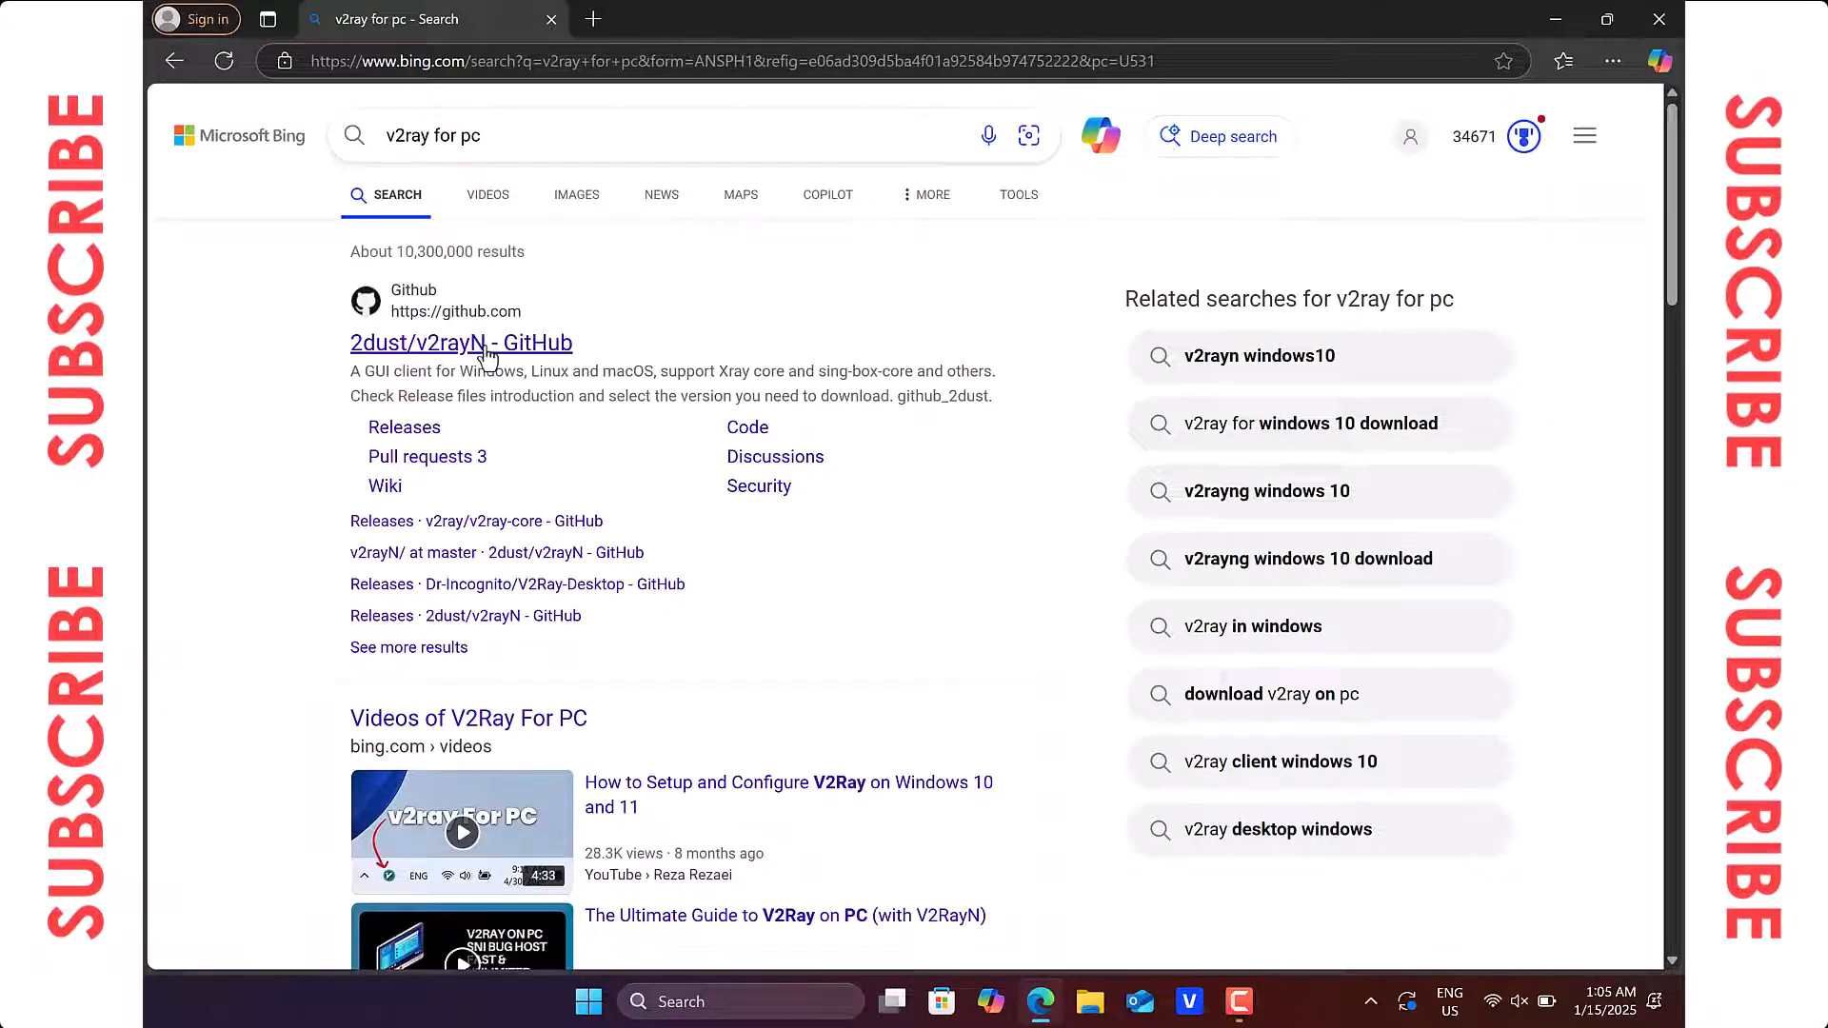
Step: Open the '2dust/v2rayN - GitHub' result and scroll down the repository page
left_click(462, 343)
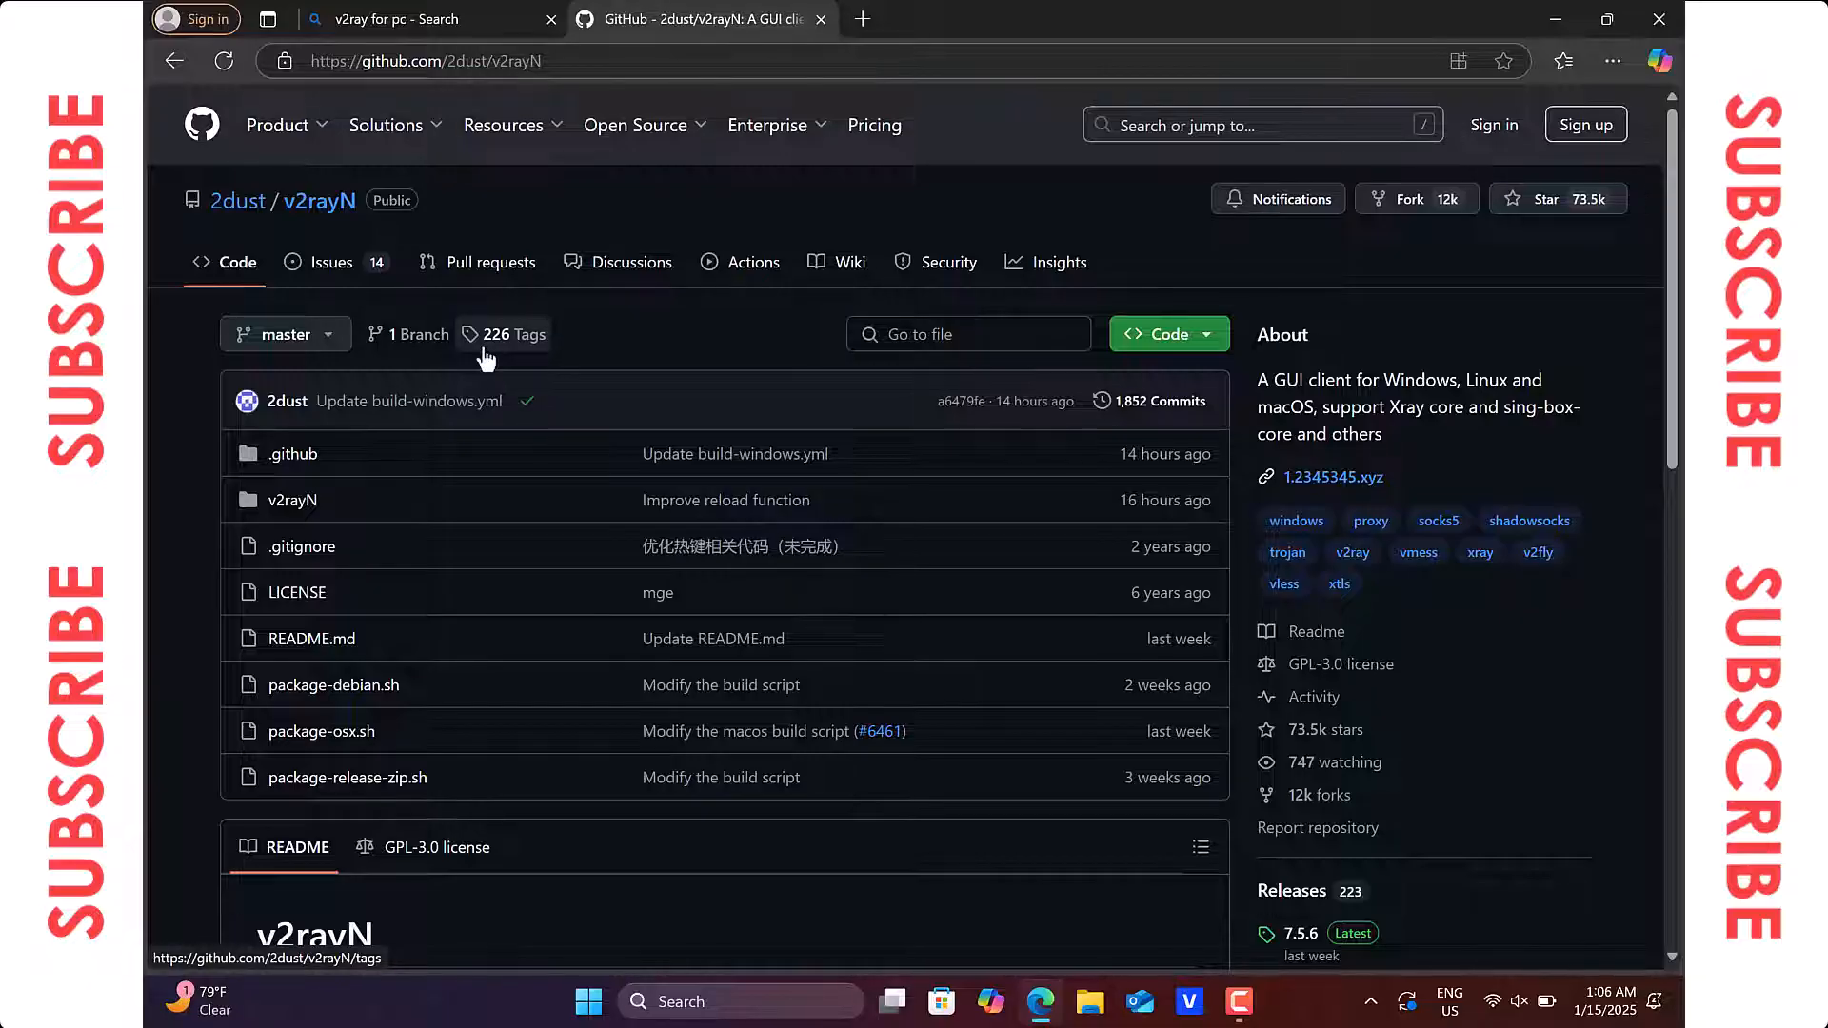
scroll("down", 3)
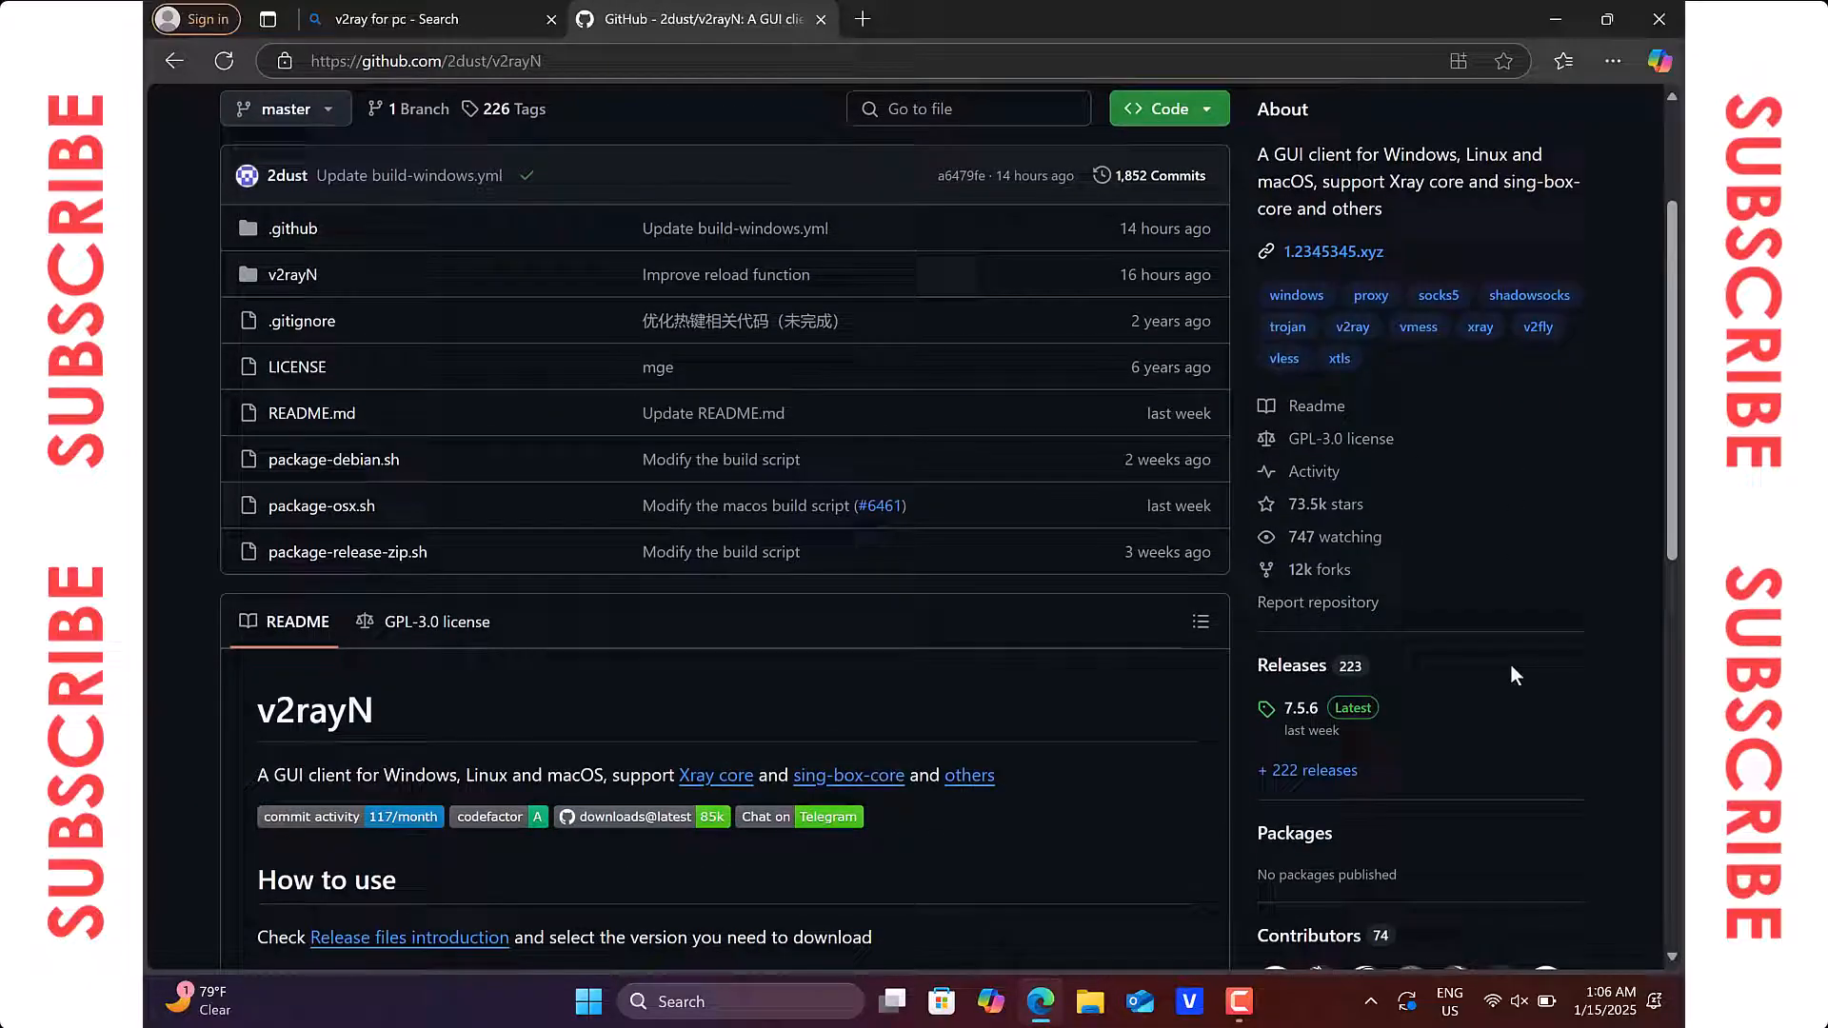
mouse_move(1292, 664)
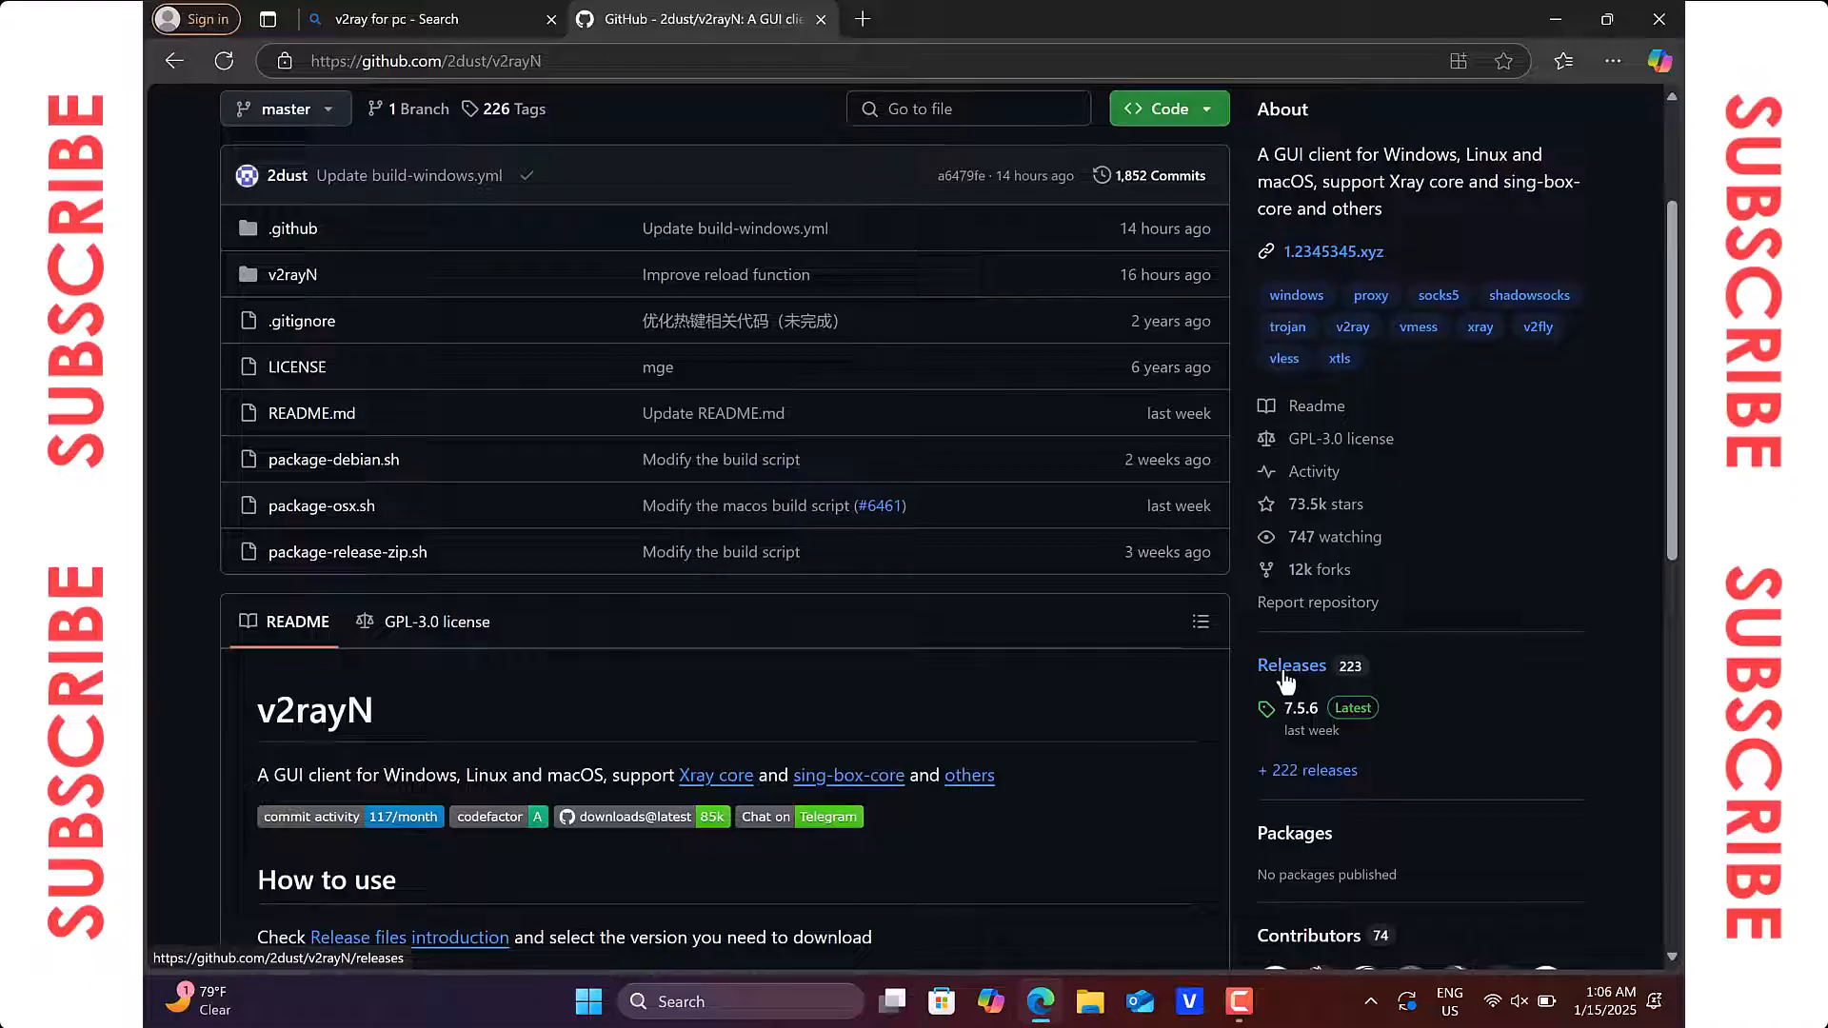
Step: Download v2rayN-windows-64-SelfContained-With-Core.zip from the Releases assets list
left_click(1291, 664)
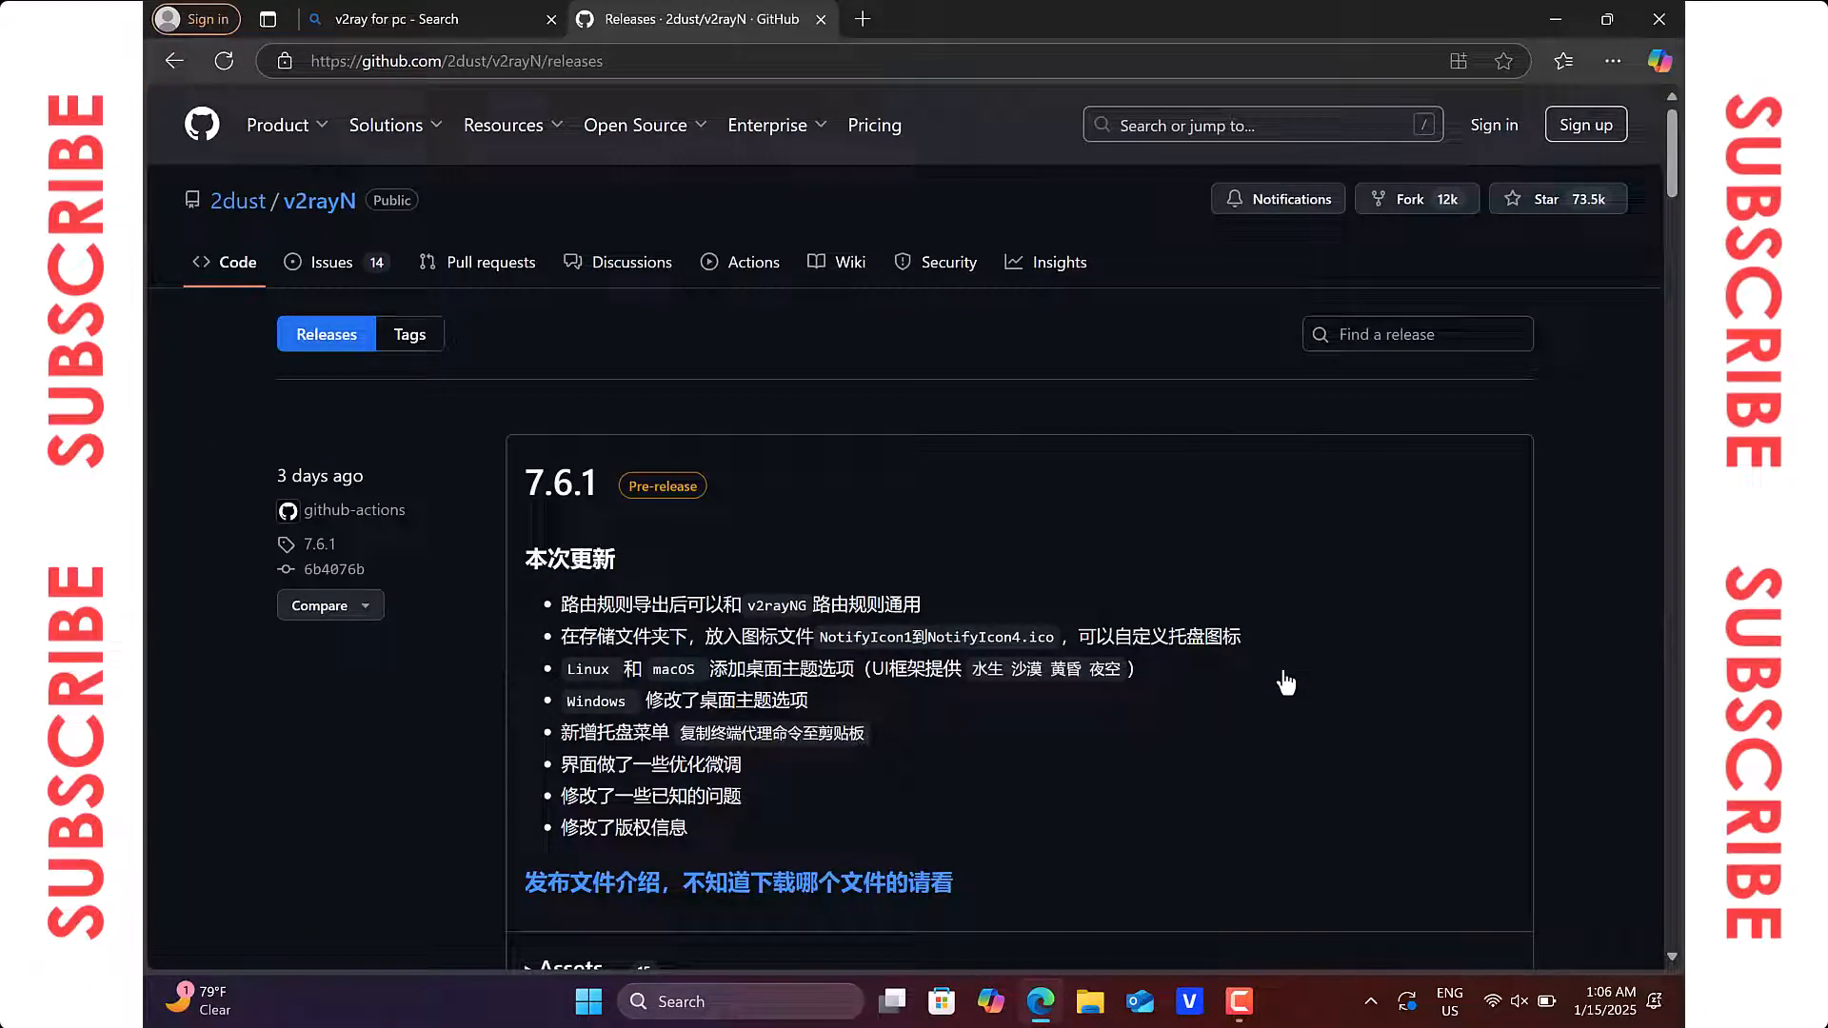
scroll("down", 3)
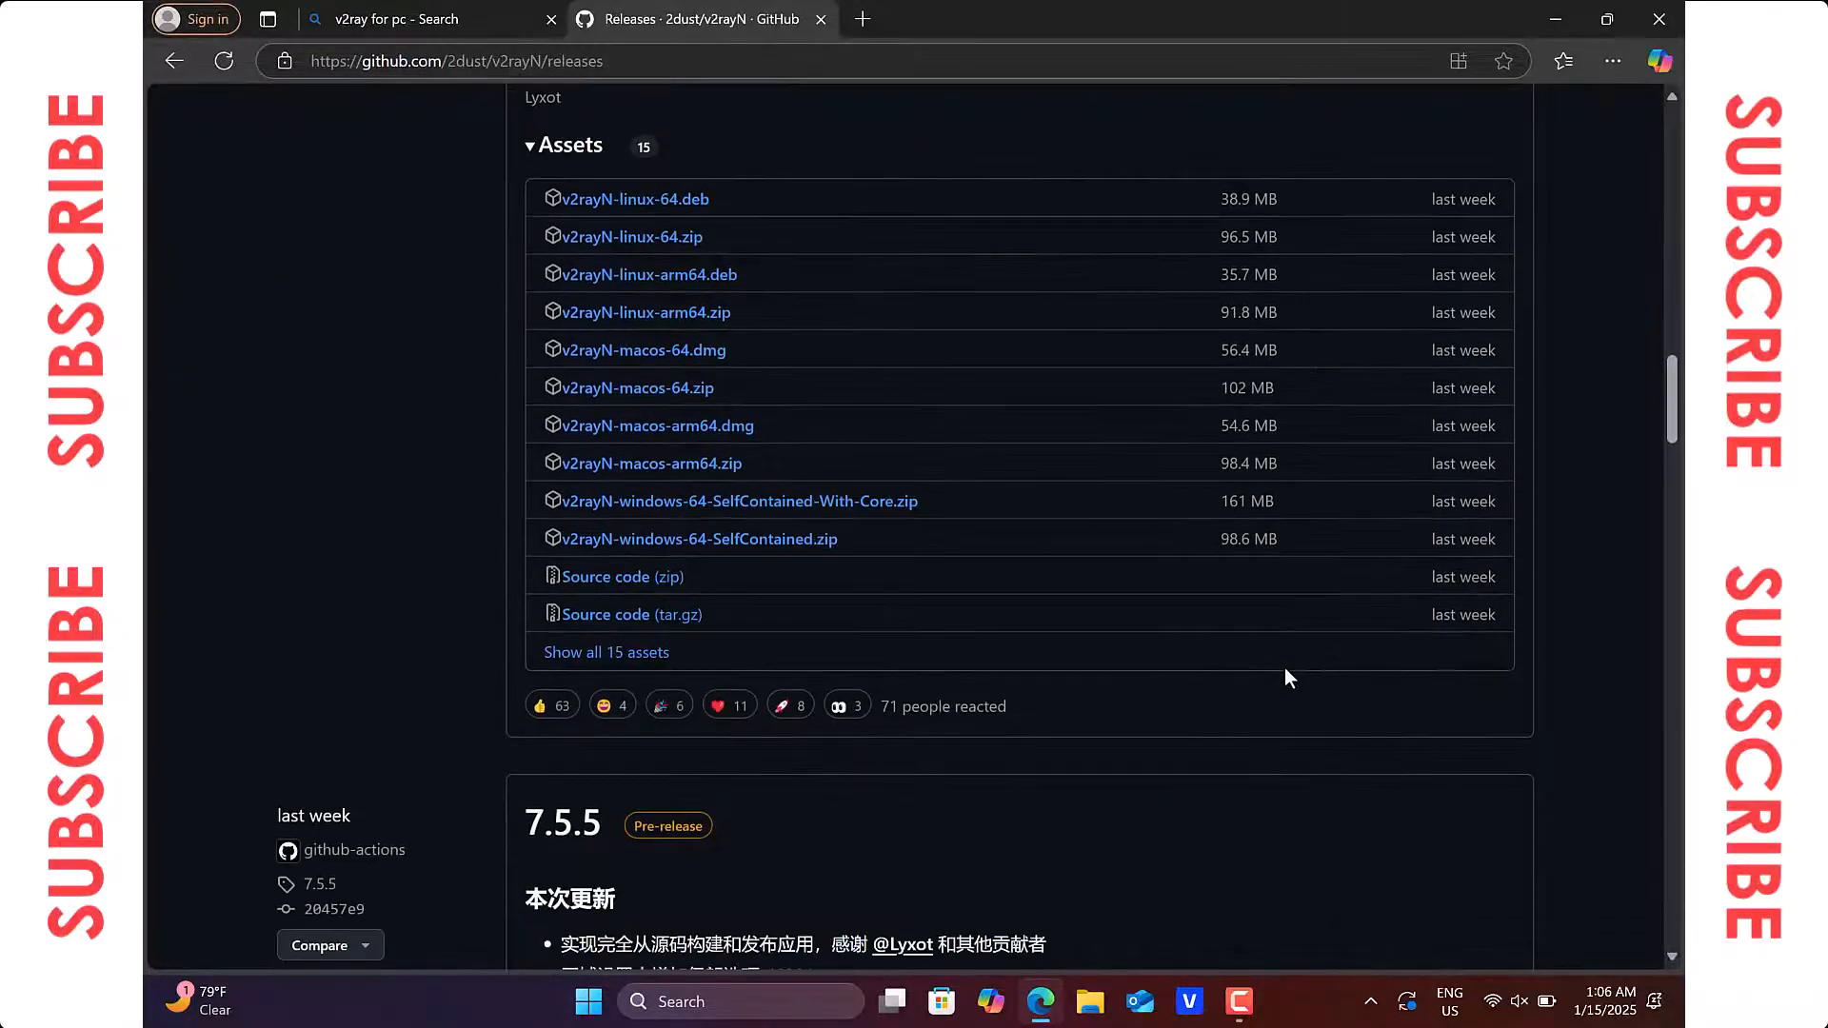
mouse_move(1274, 672)
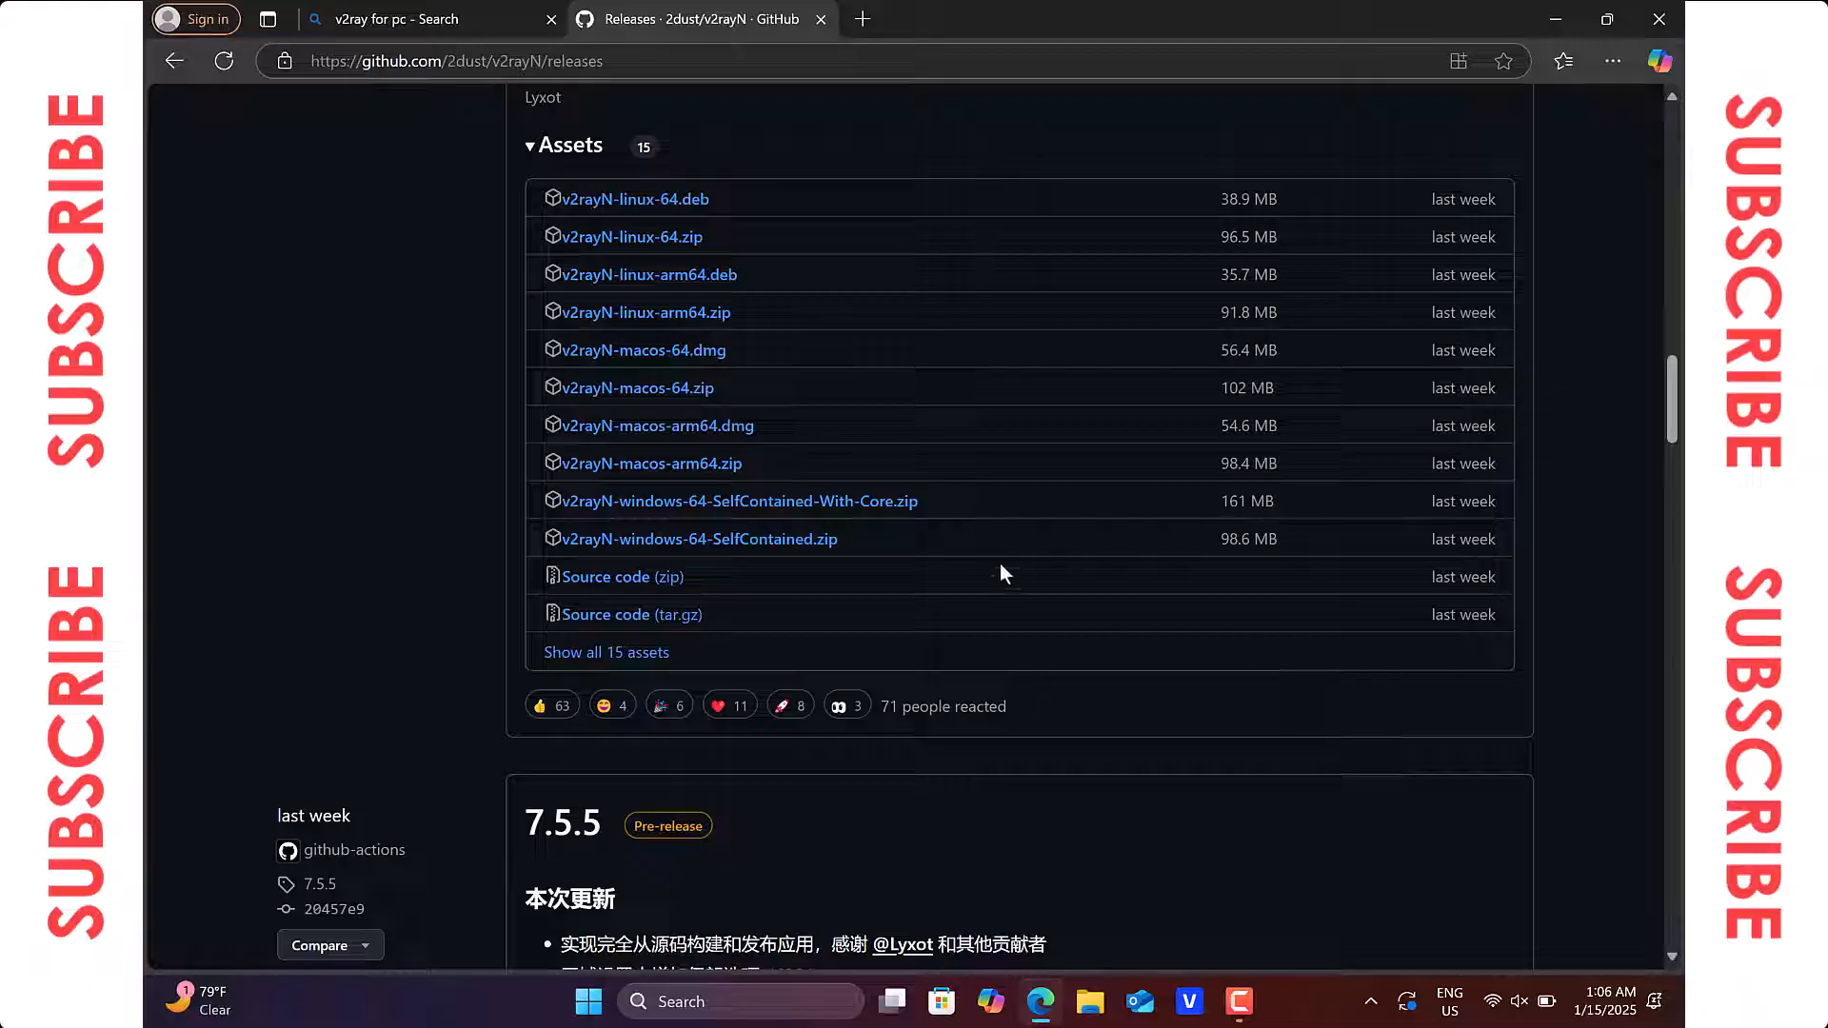
left_click(738, 502)
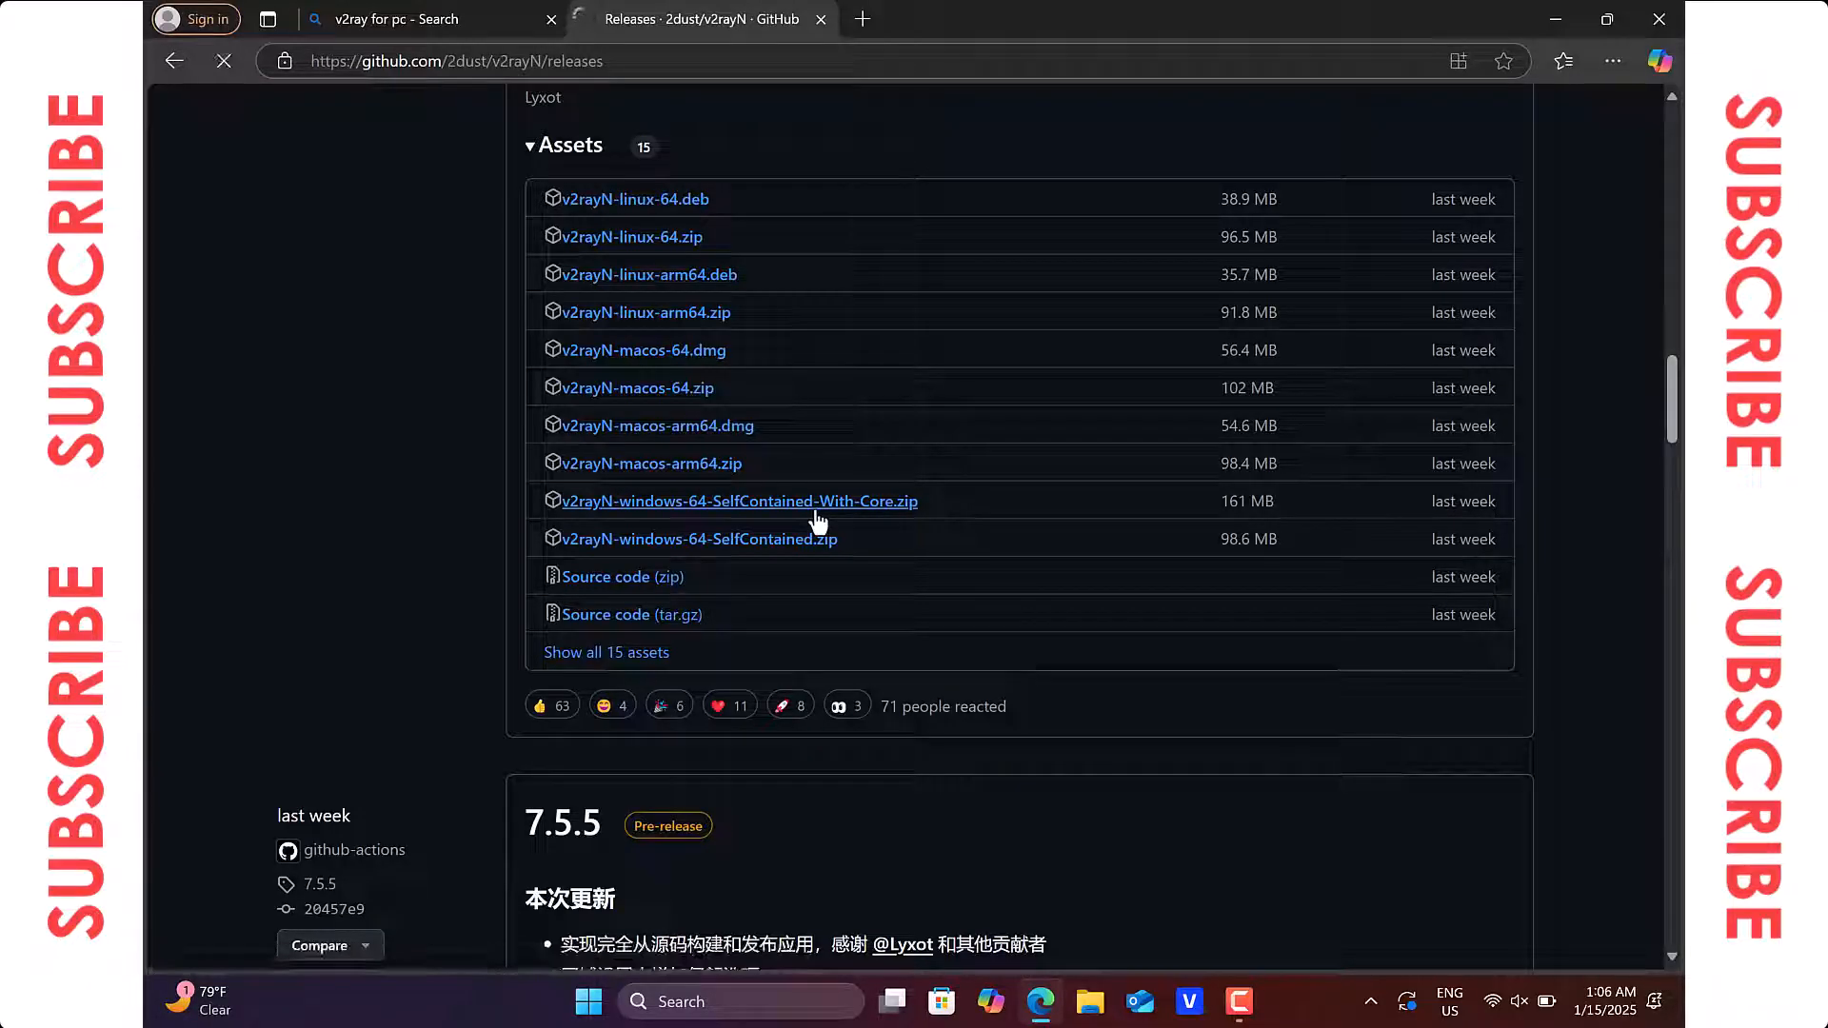
left_click(738, 499)
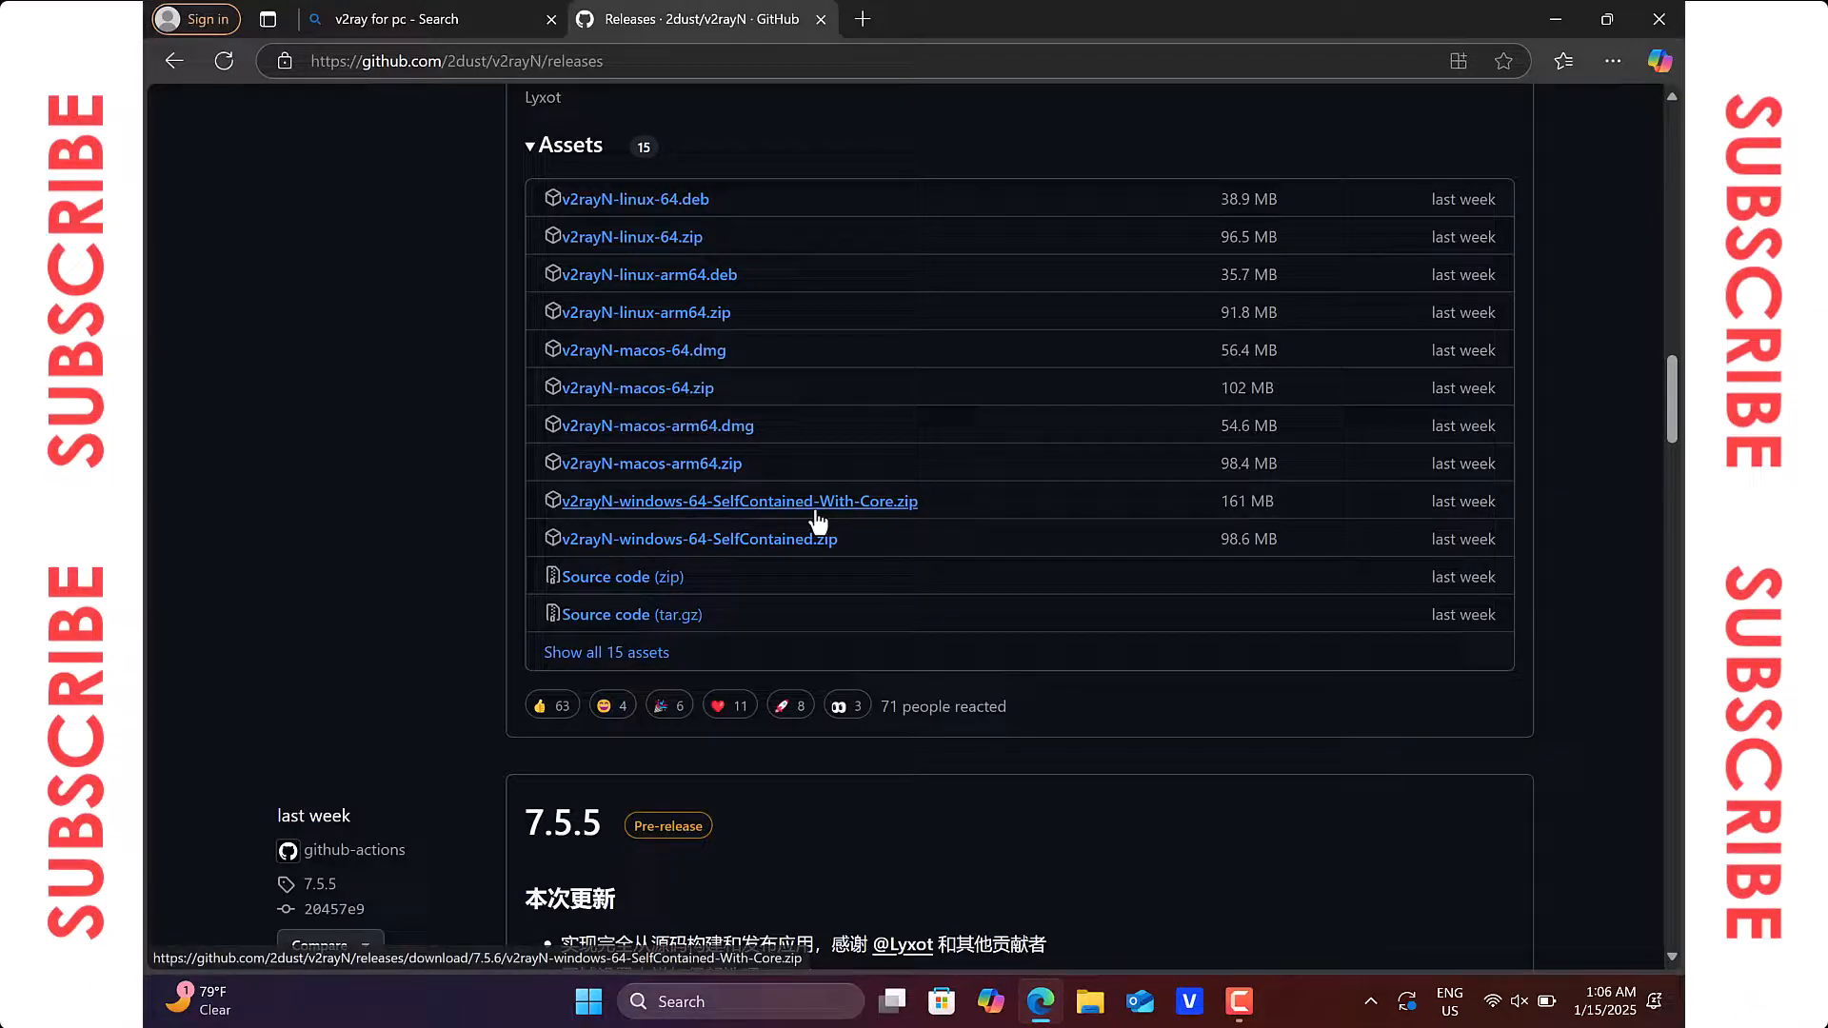
left_click(738, 502)
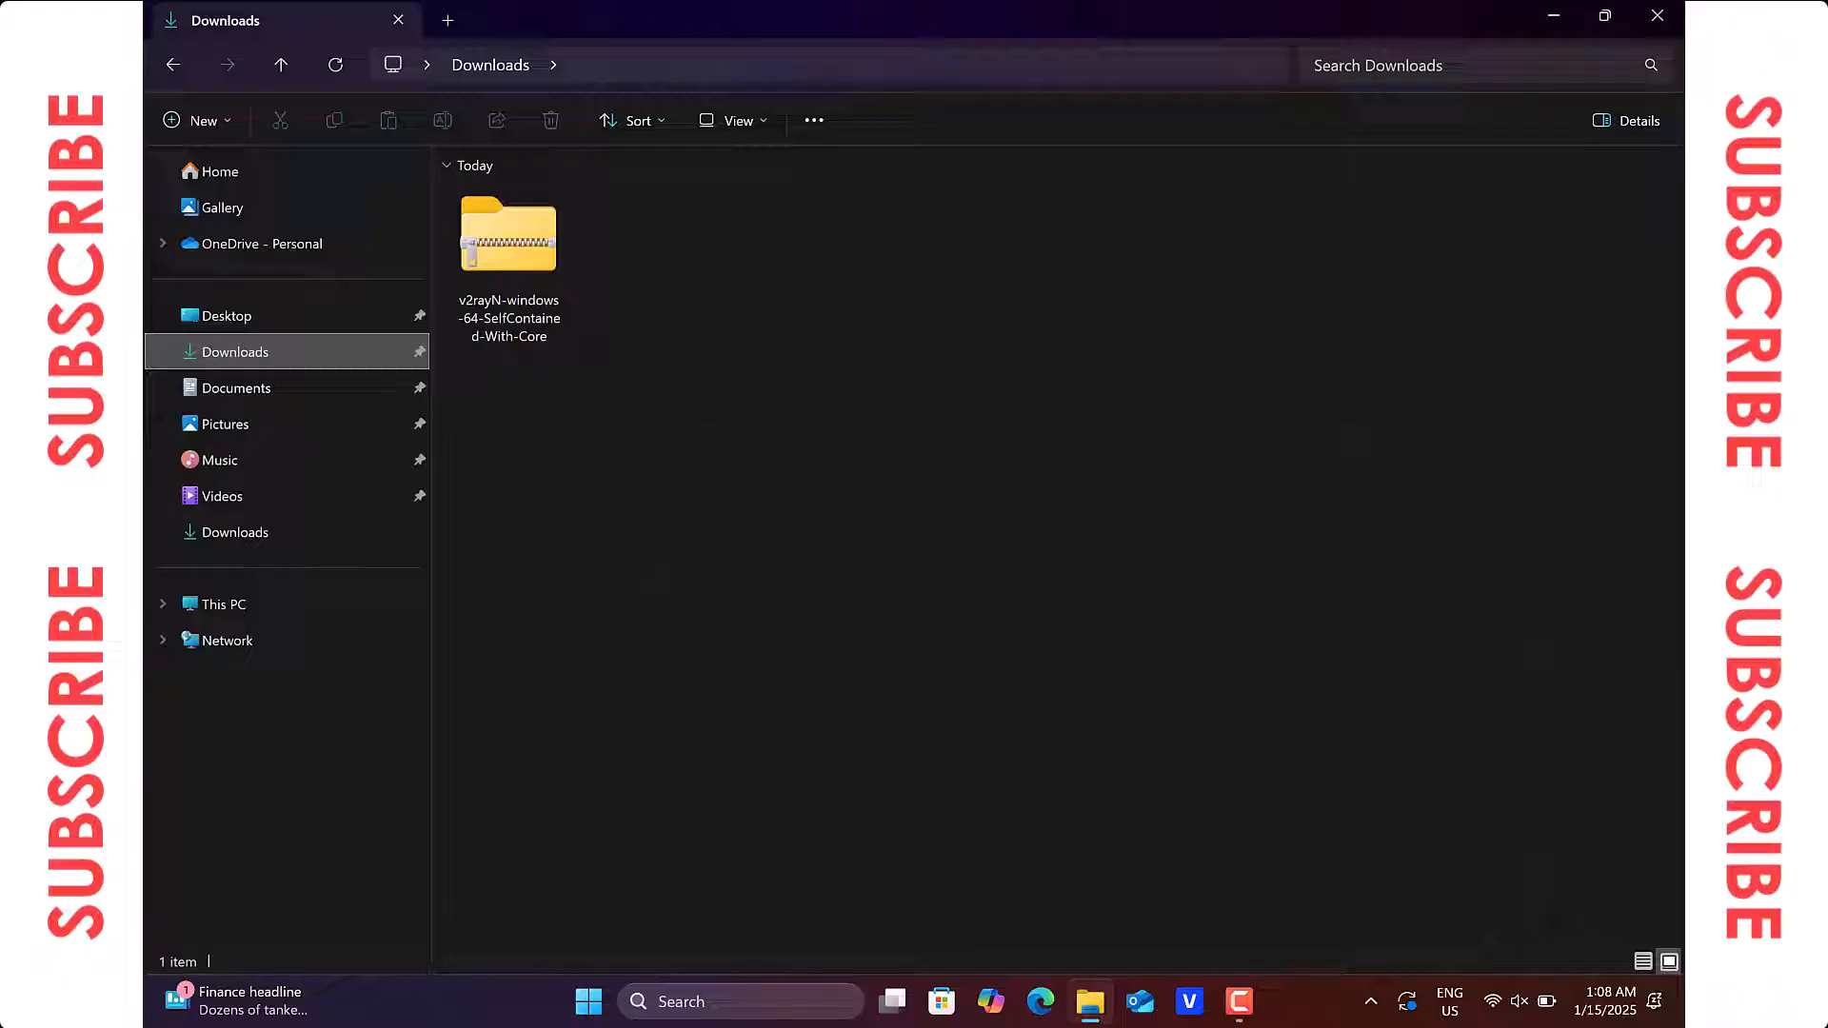
Step: Select the 161 MB v2rayN zip in Downloads and bring up its context menu
left_click(508, 239)
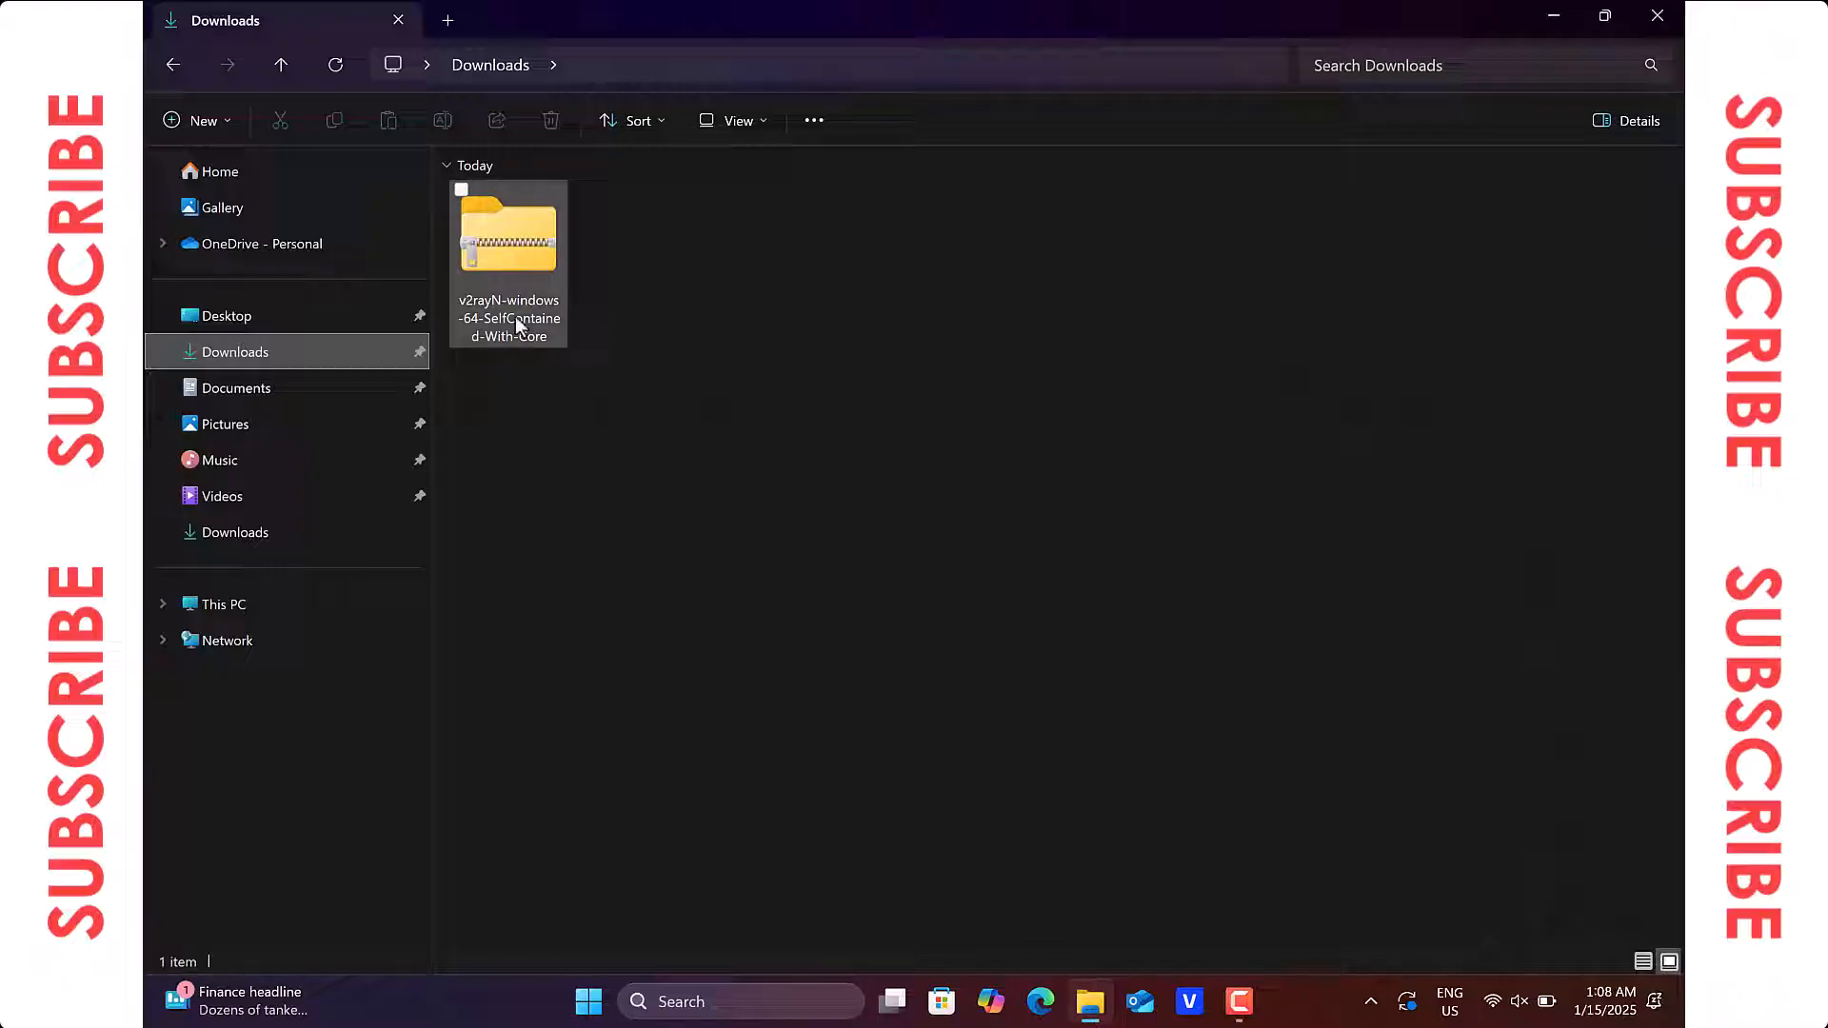
left_click(509, 245)
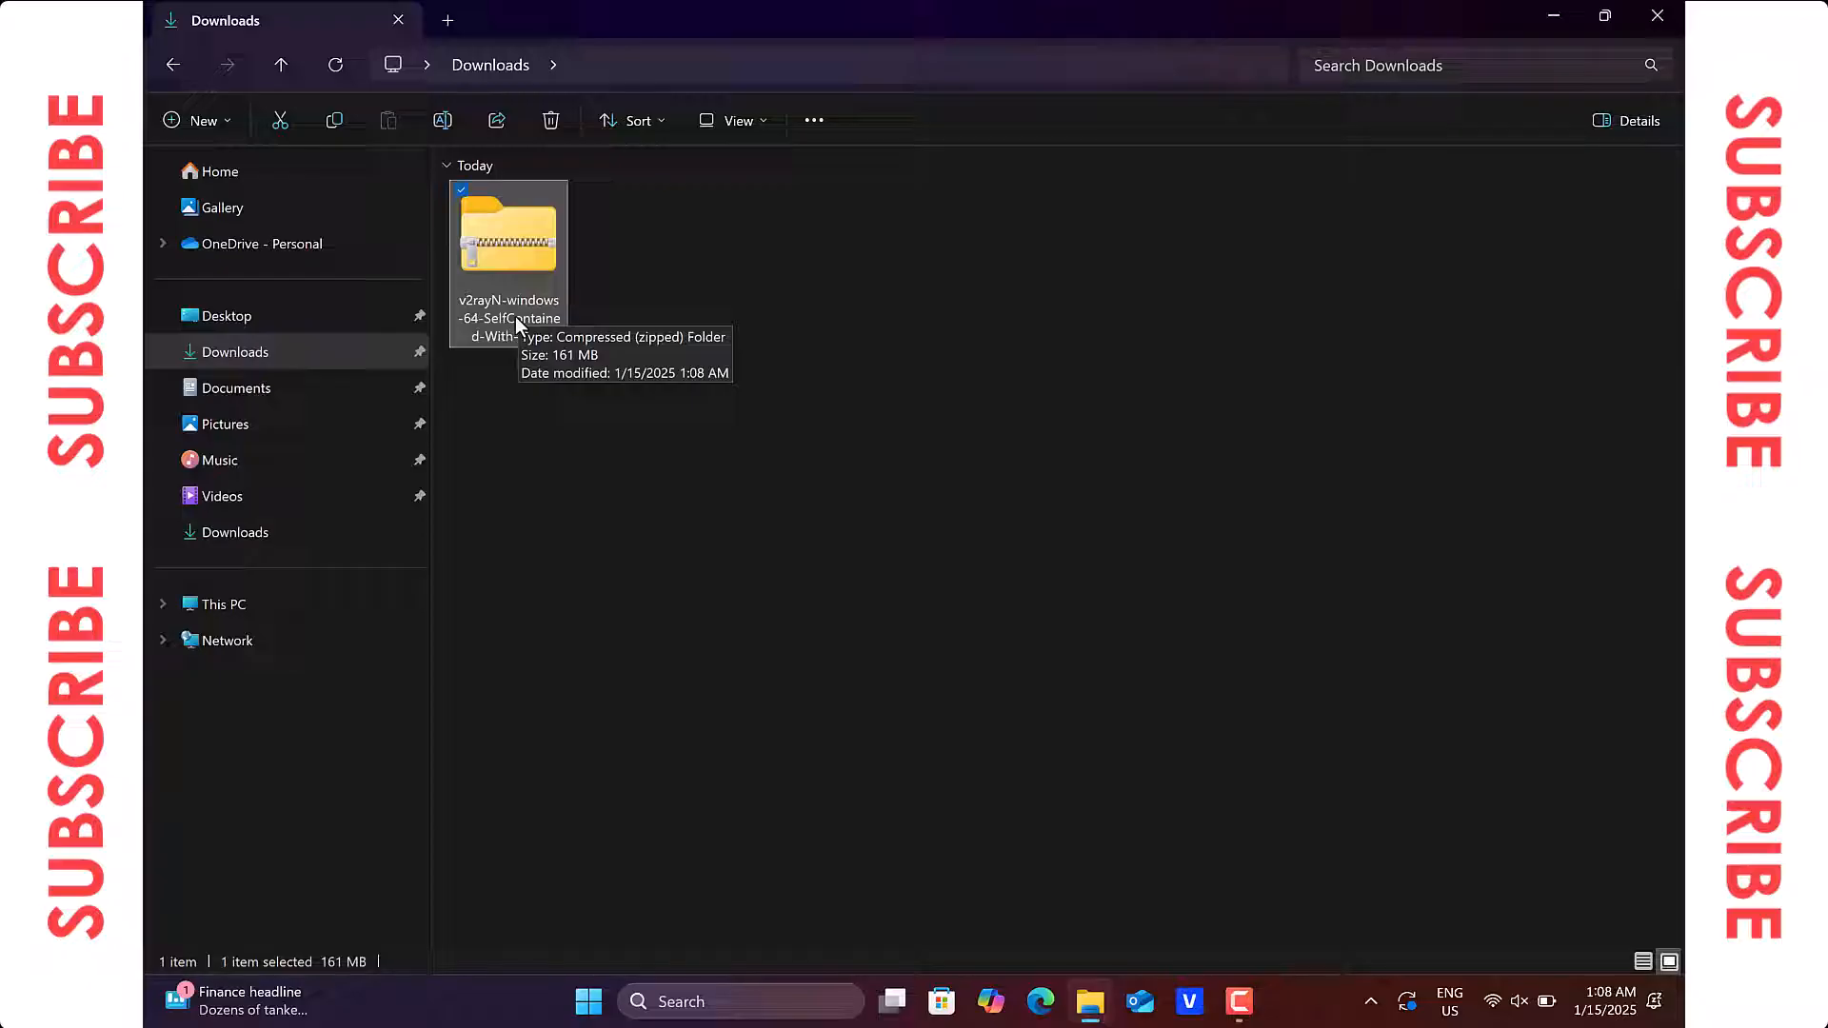
mouse_move(513, 327)
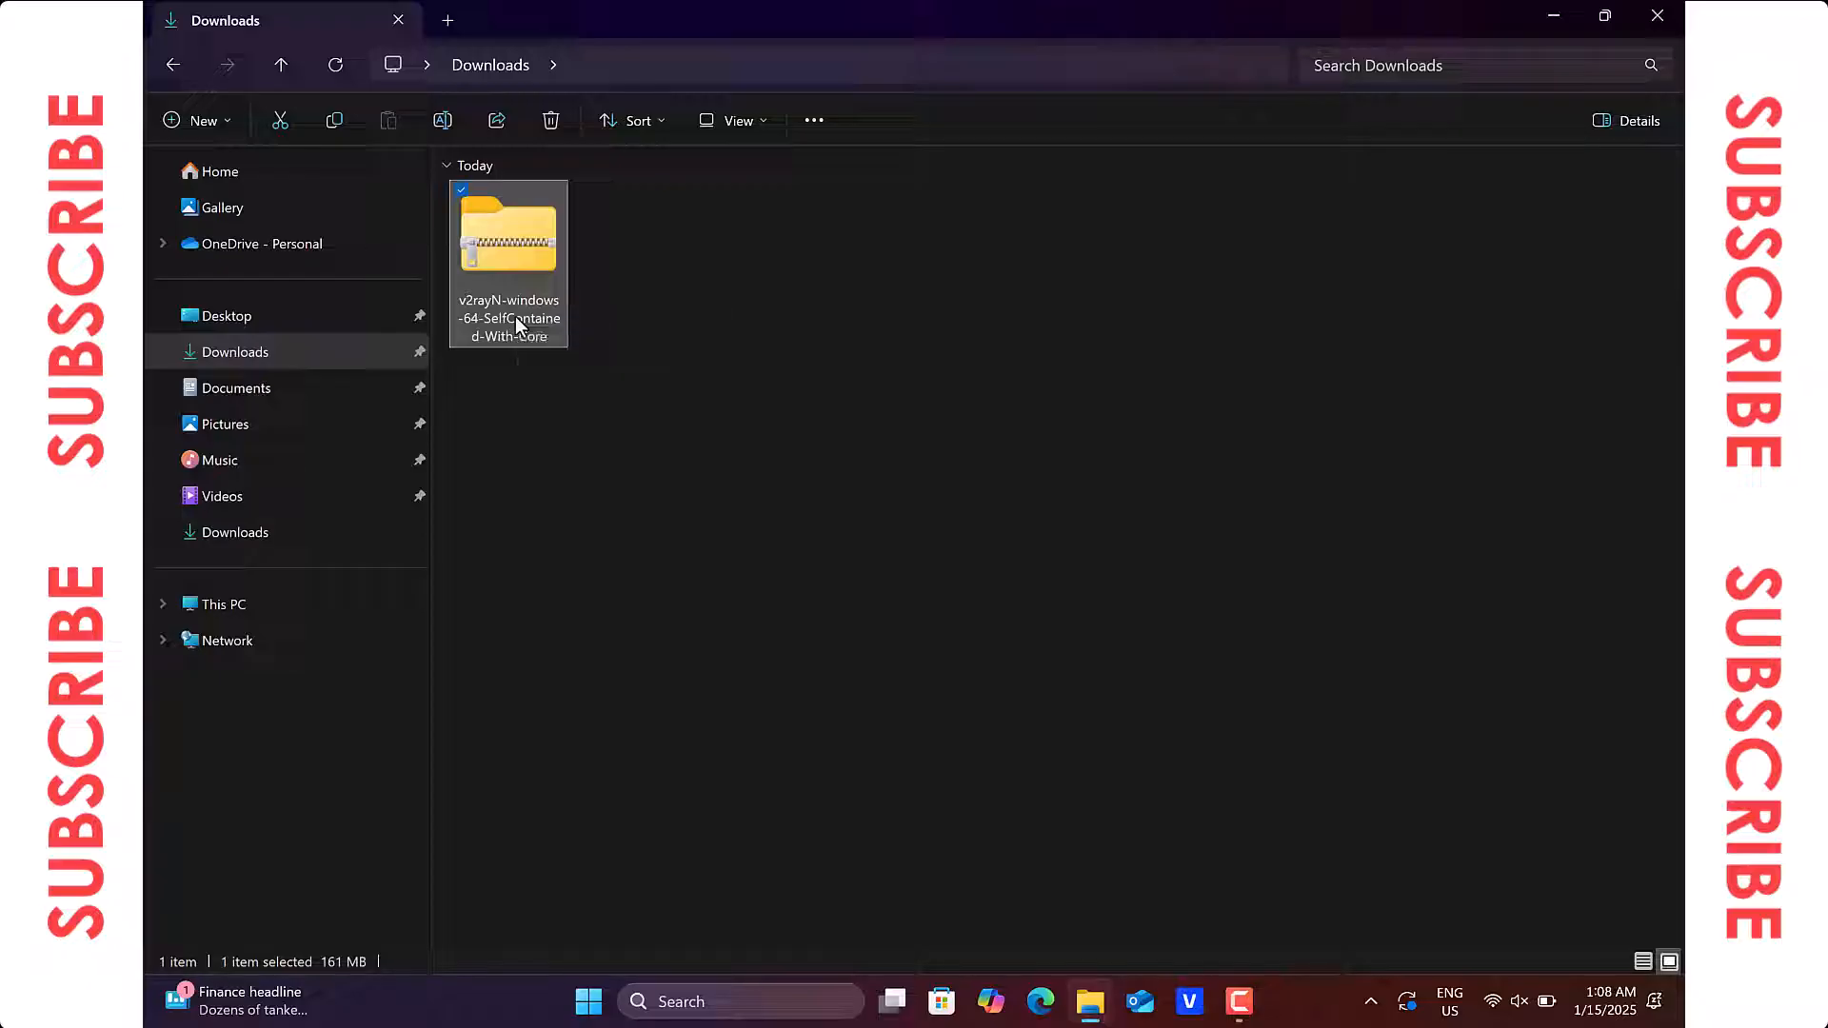
mouse_move(508, 263)
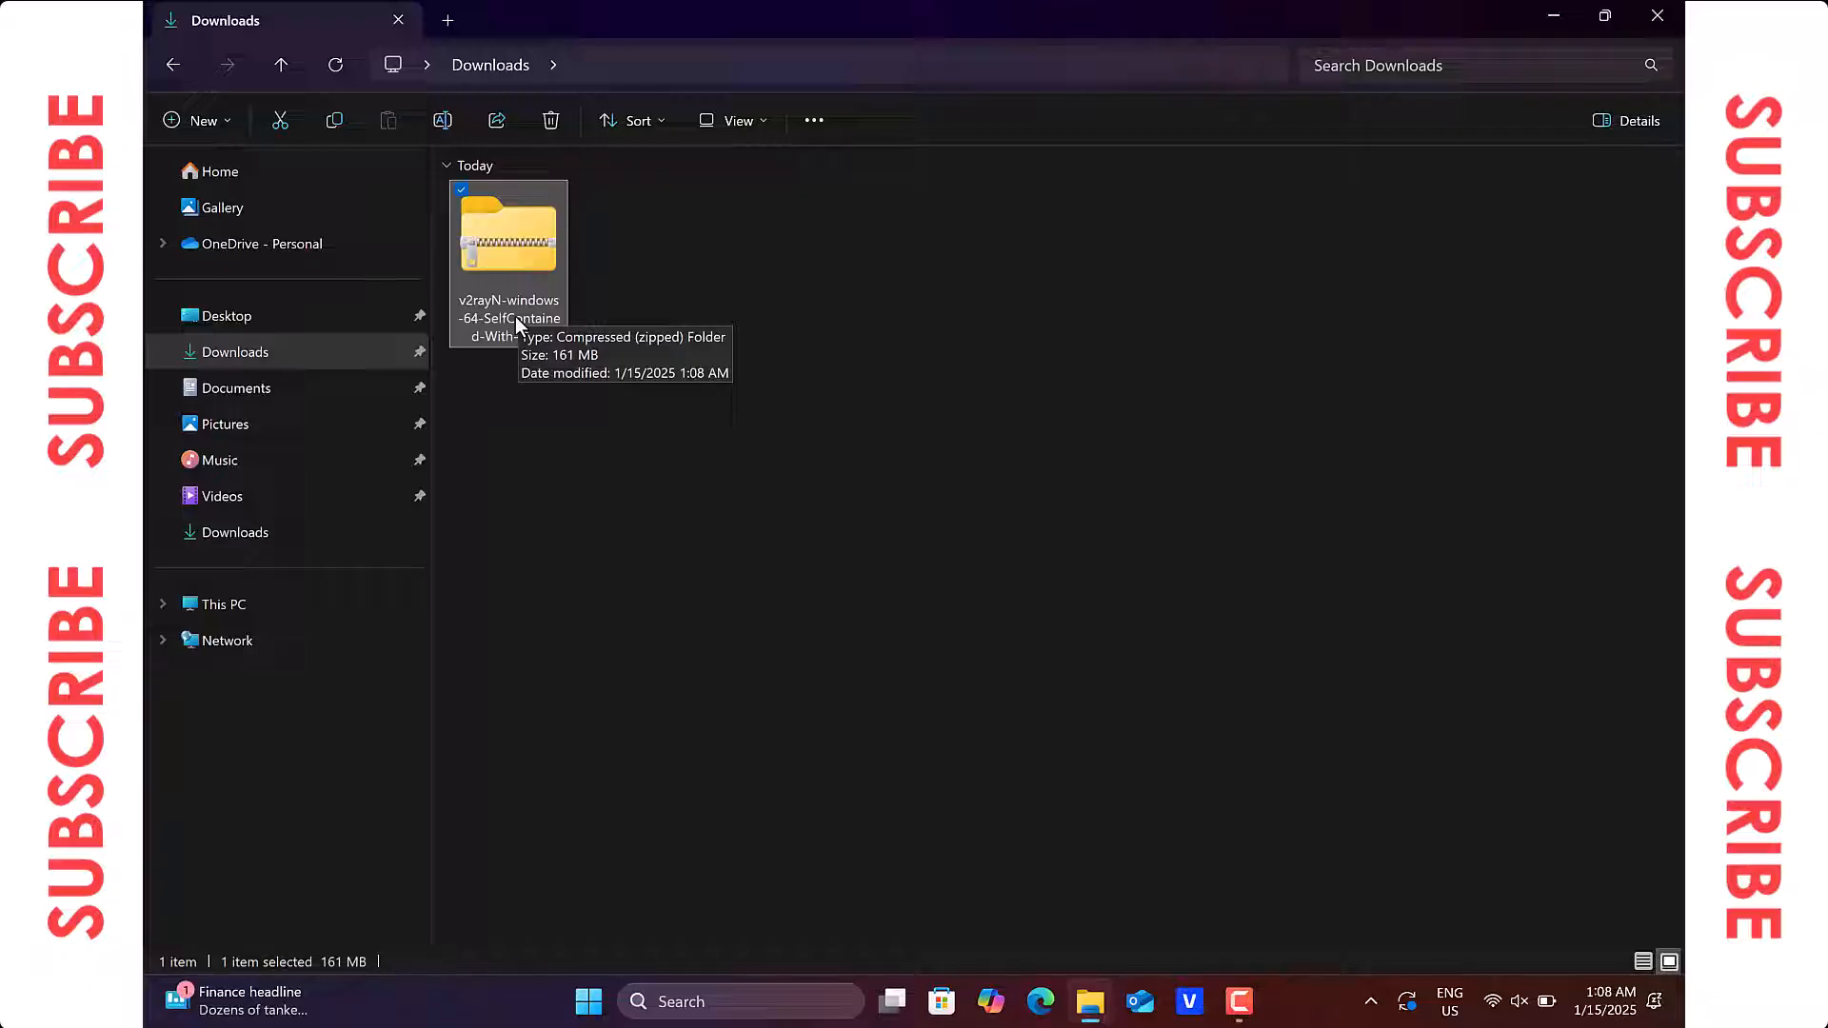
right_click(507, 241)
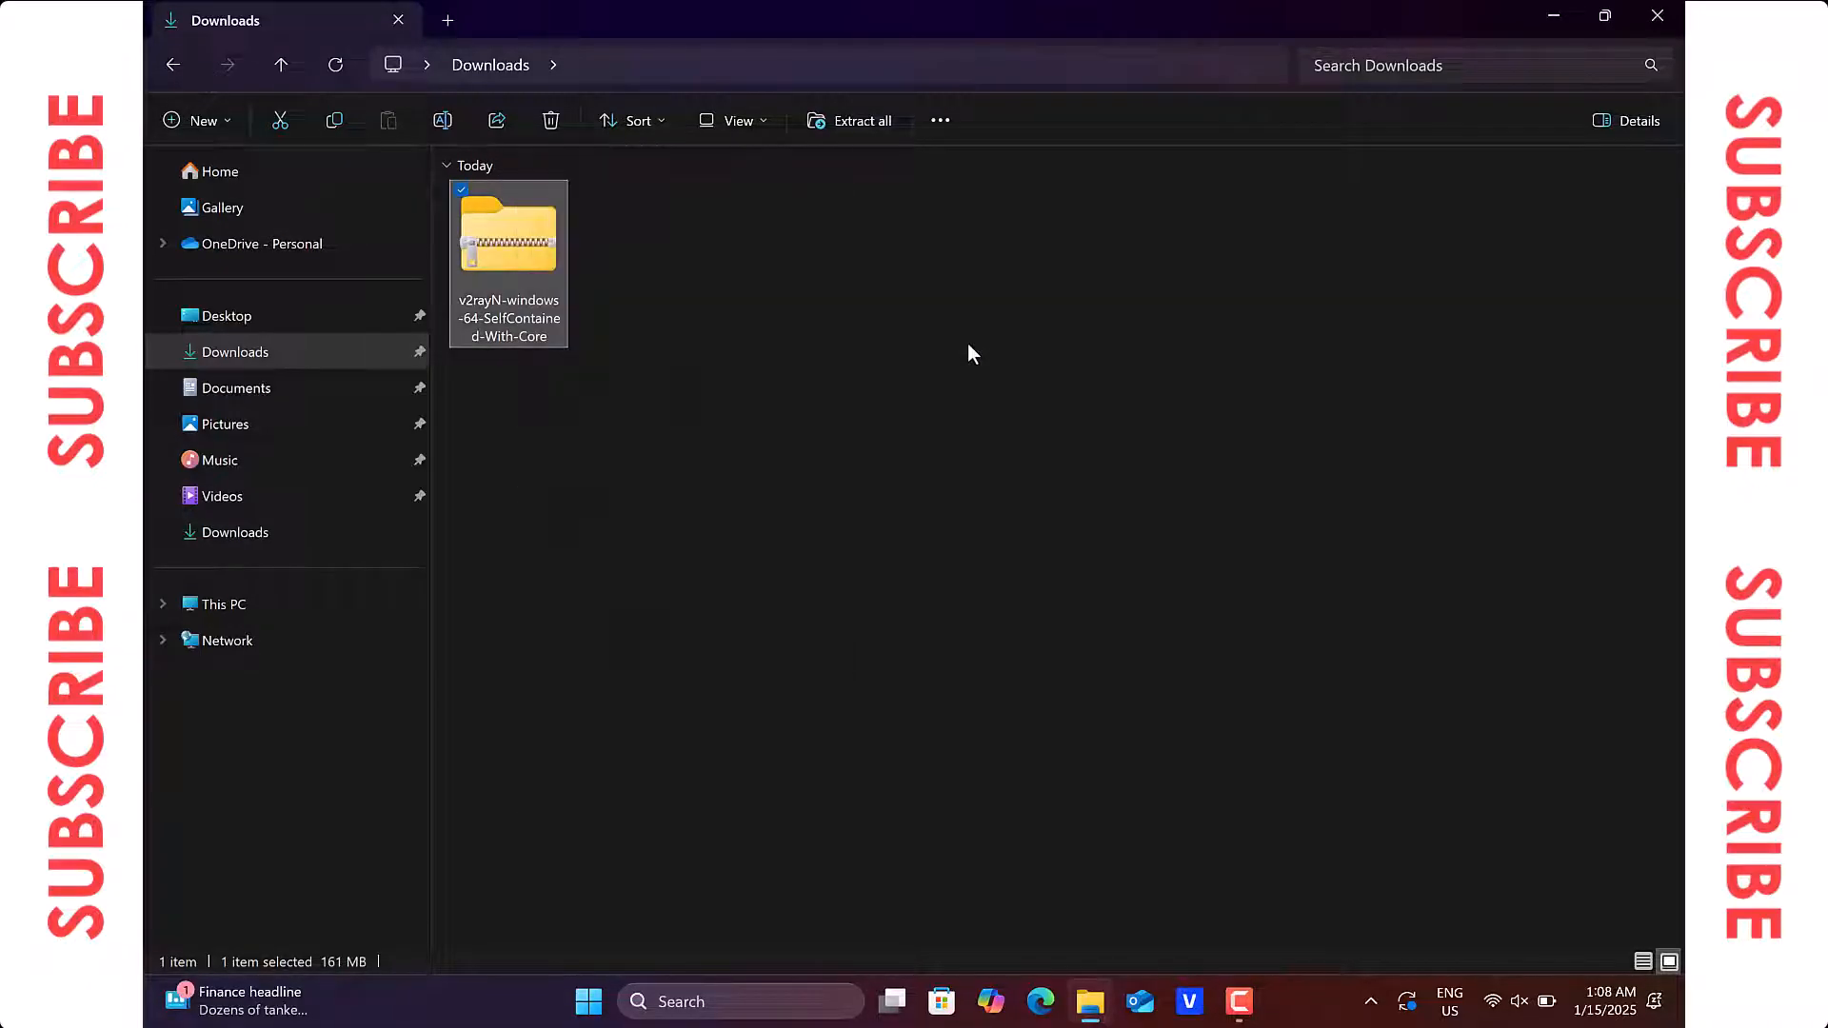
Step: Extract the v2rayN folder from the zip to the desktop using WinRAR
double_click(507, 239)
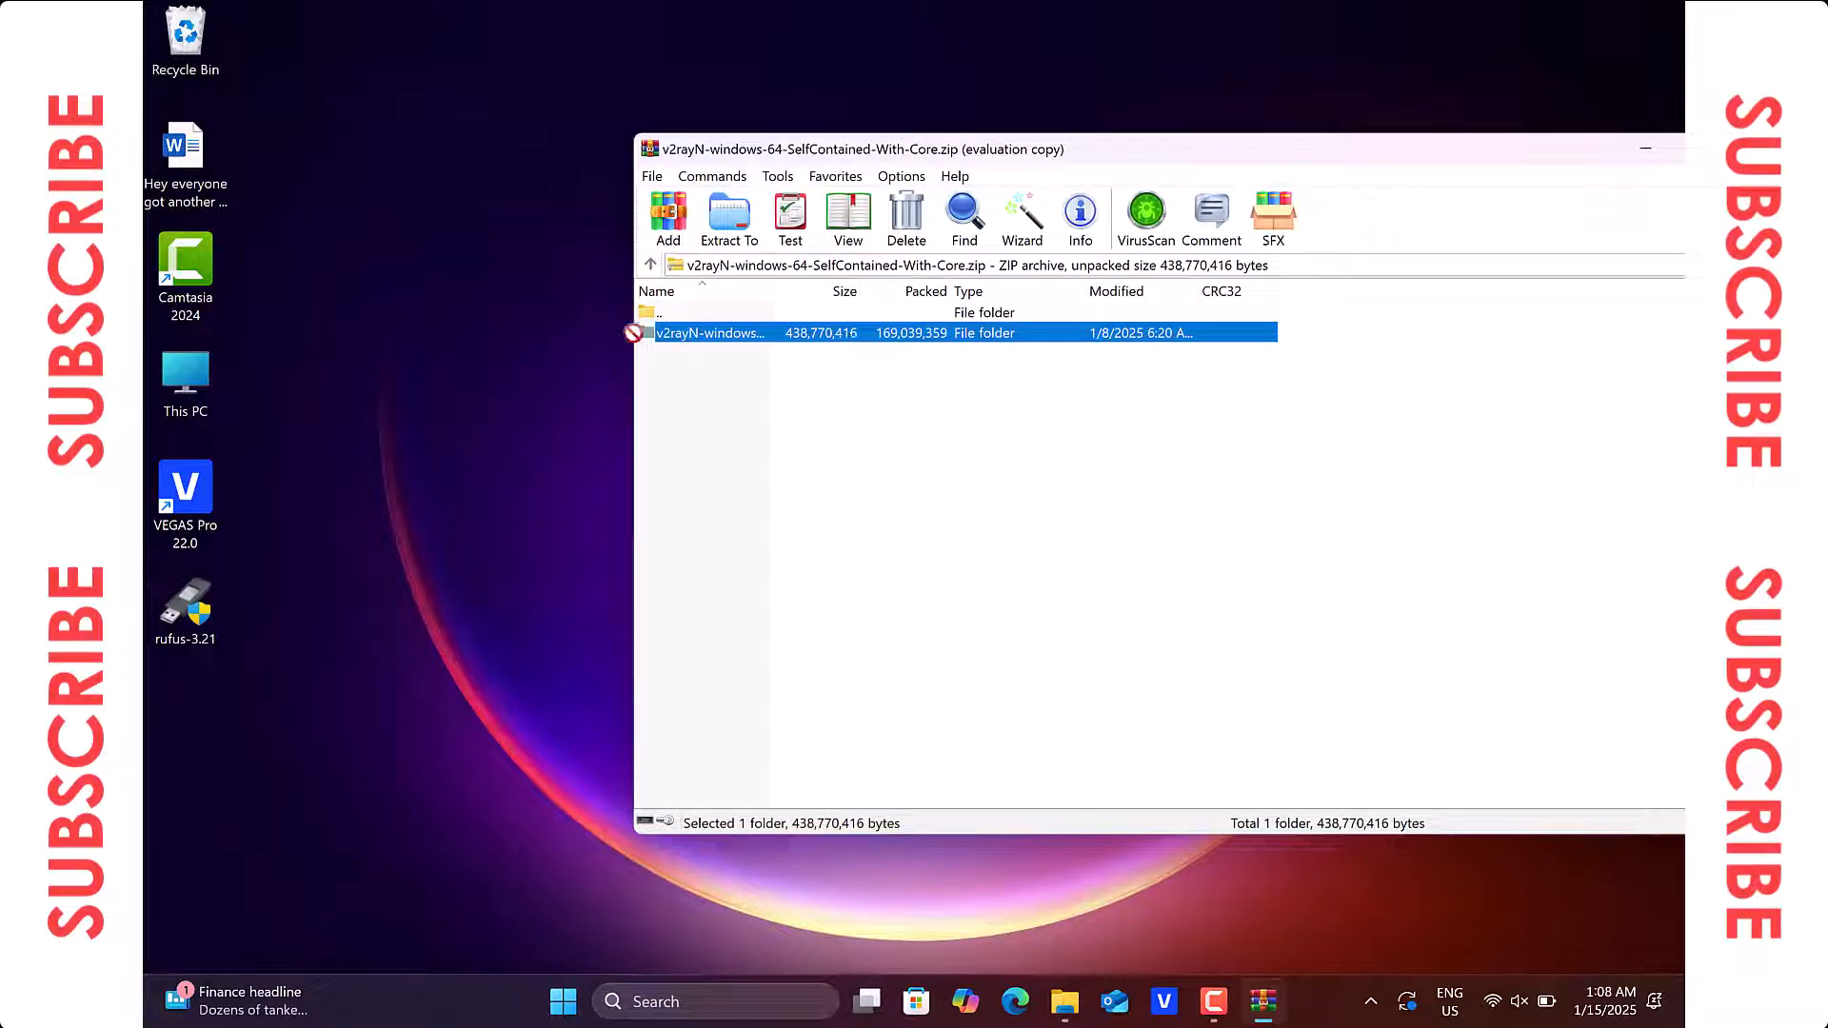
left_click(729, 219)
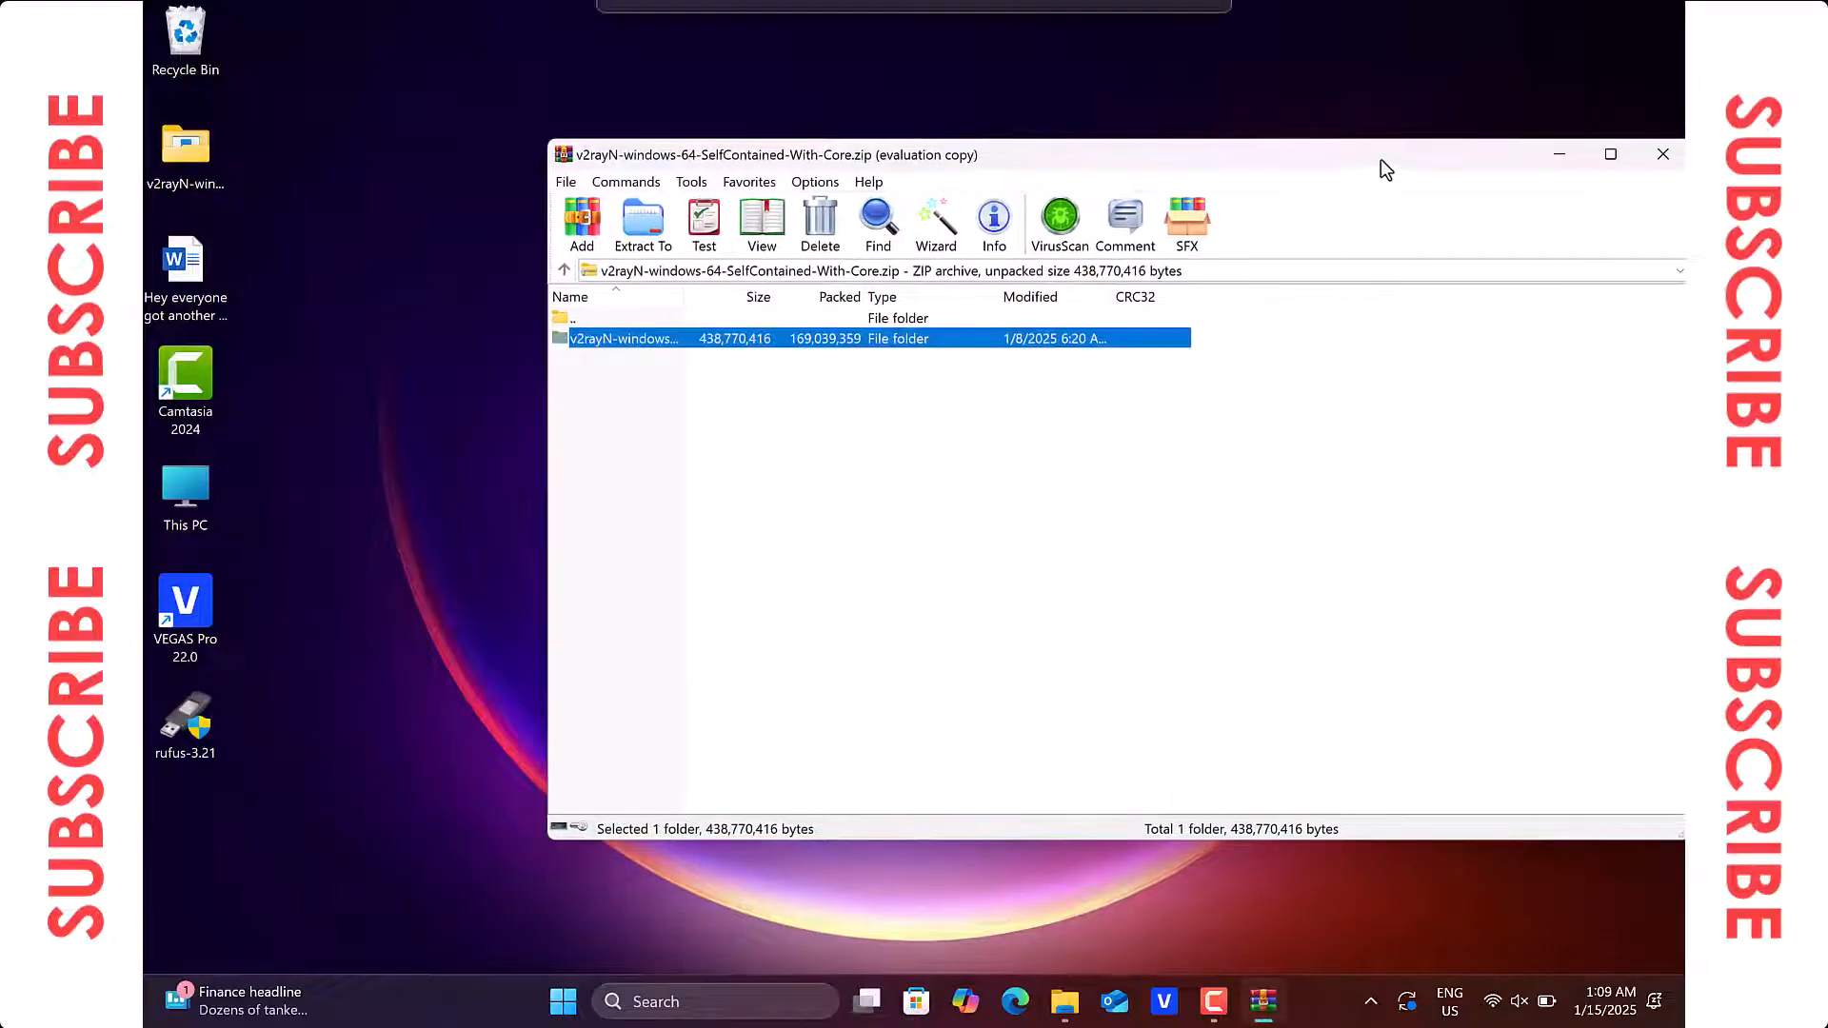
left_click(1662, 154)
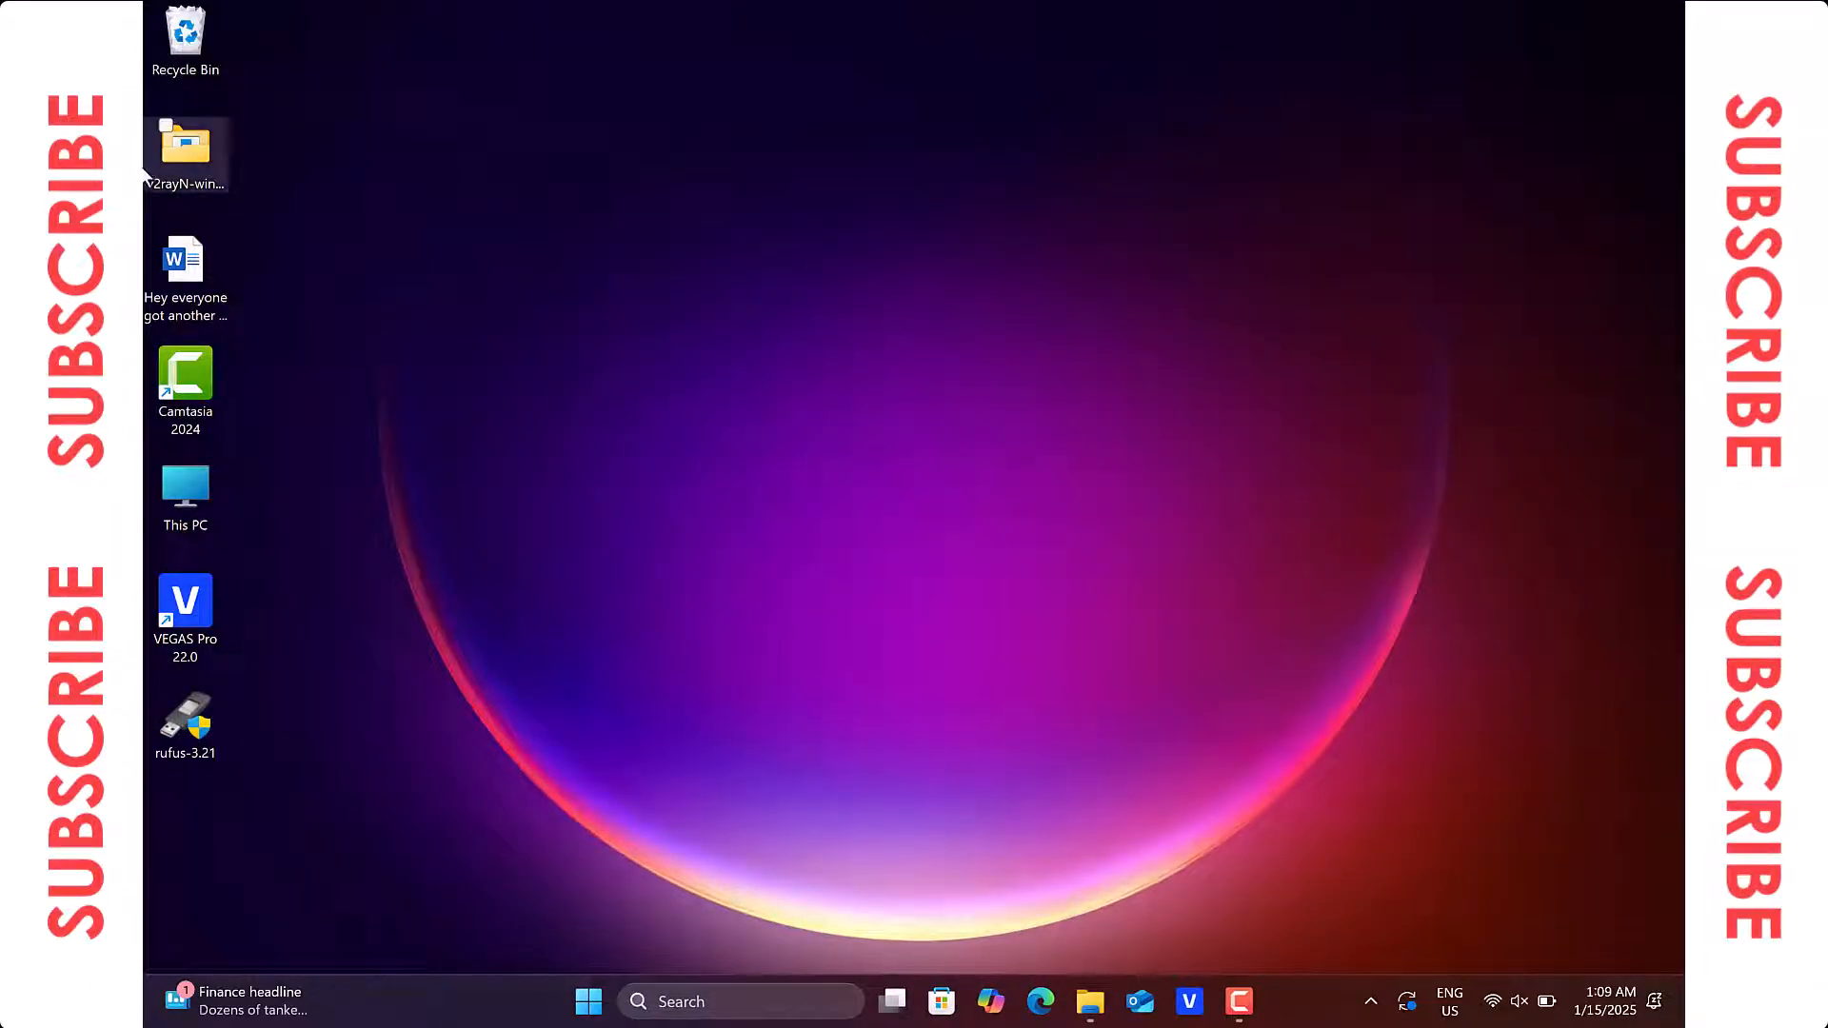
Step: Launch v2rayN.exe from the extracted v2rayN desktop folder
left_click(184, 145)
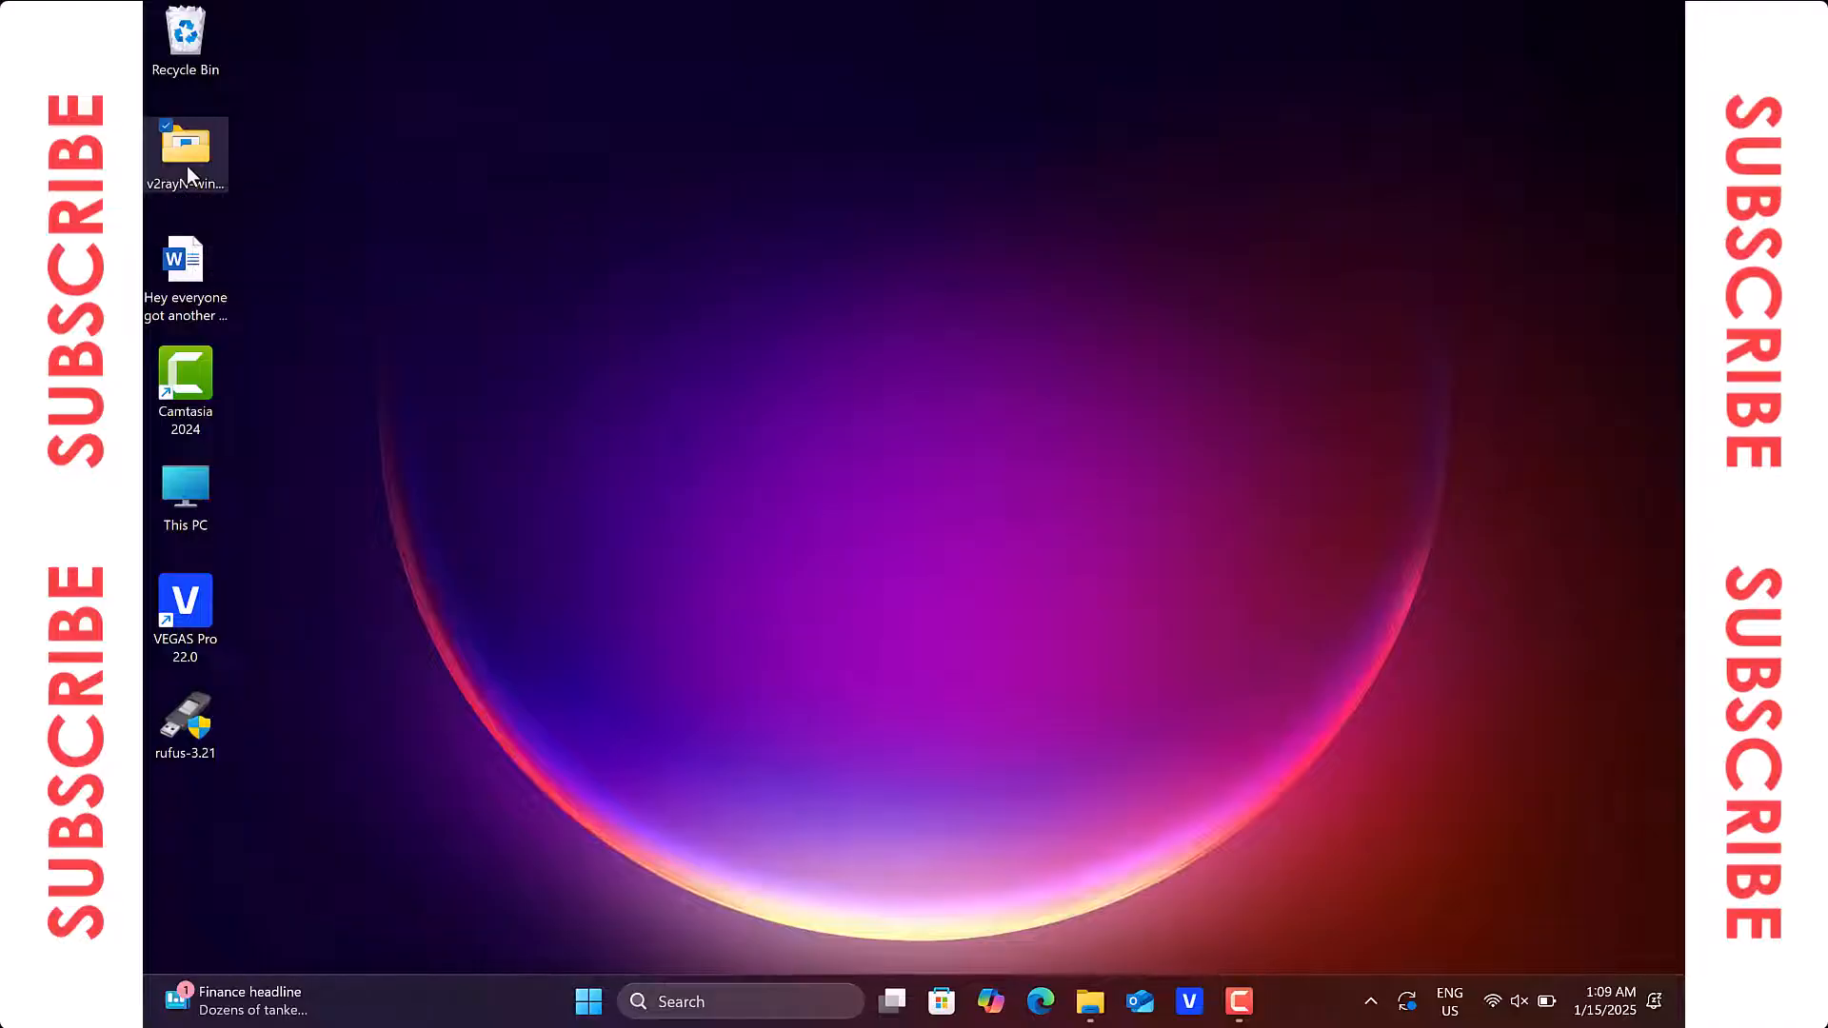
double_click(184, 146)
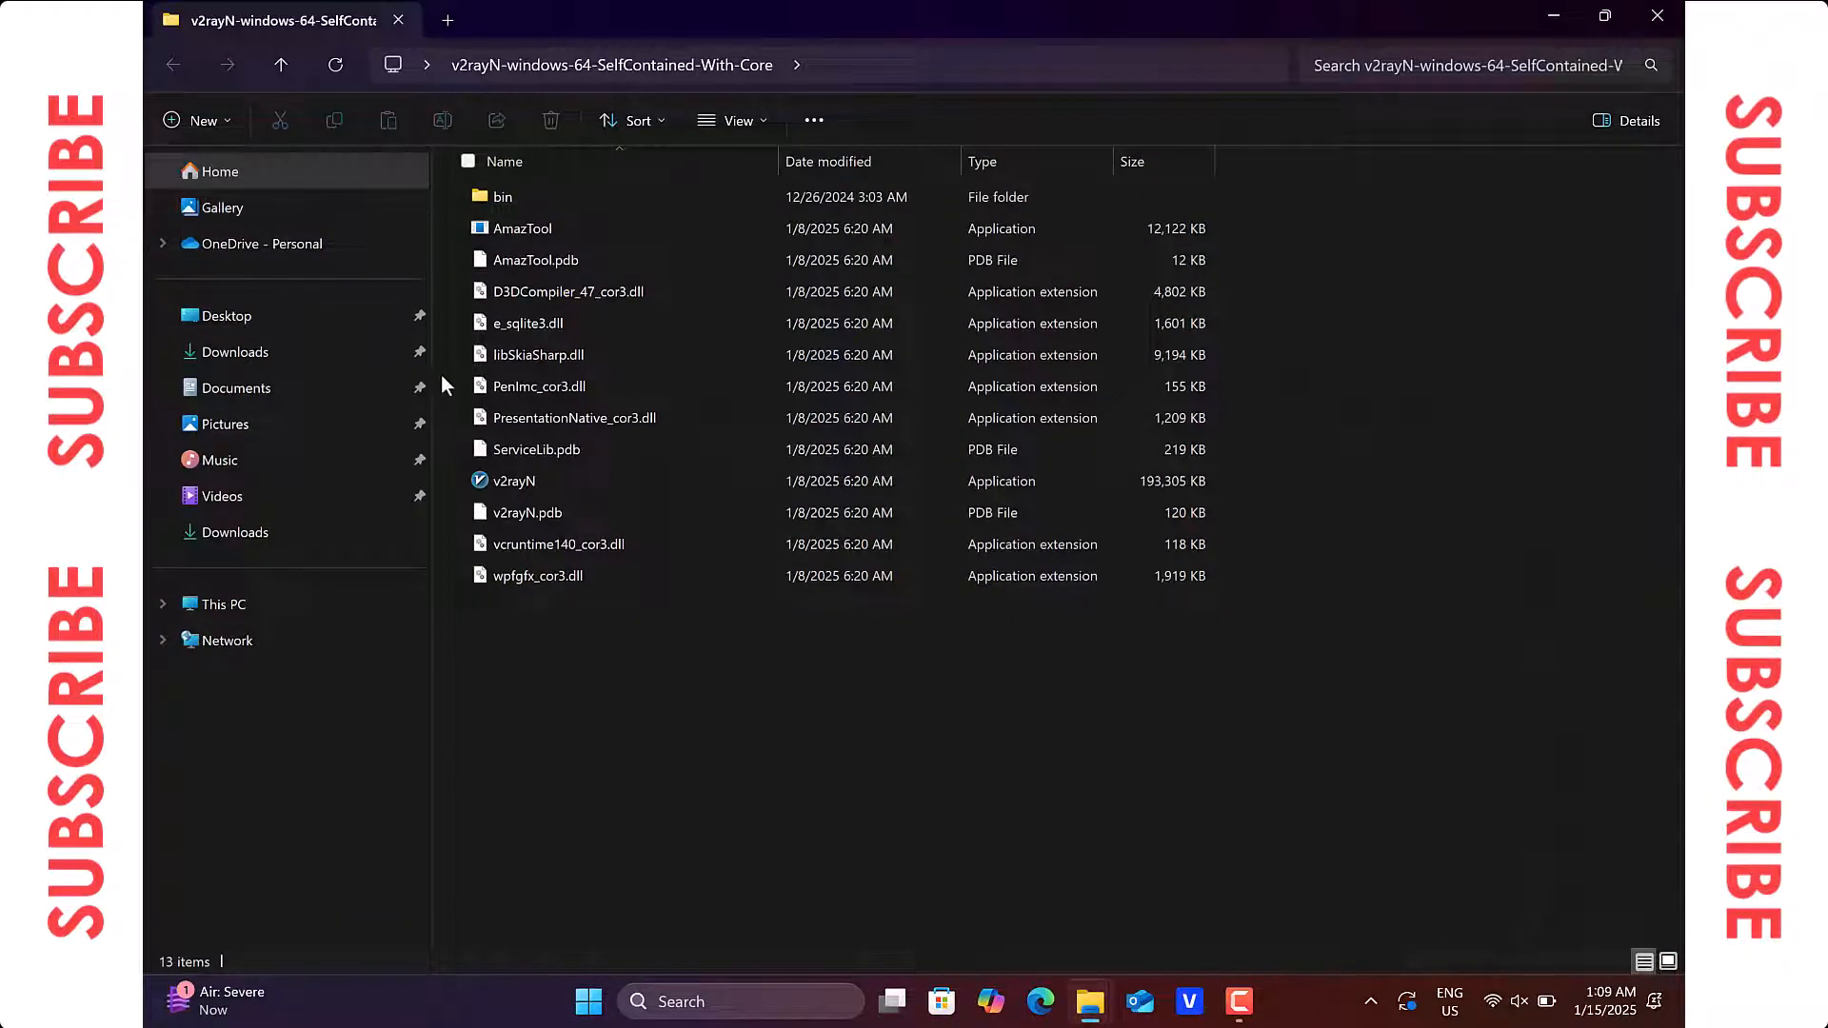
left_click(513, 544)
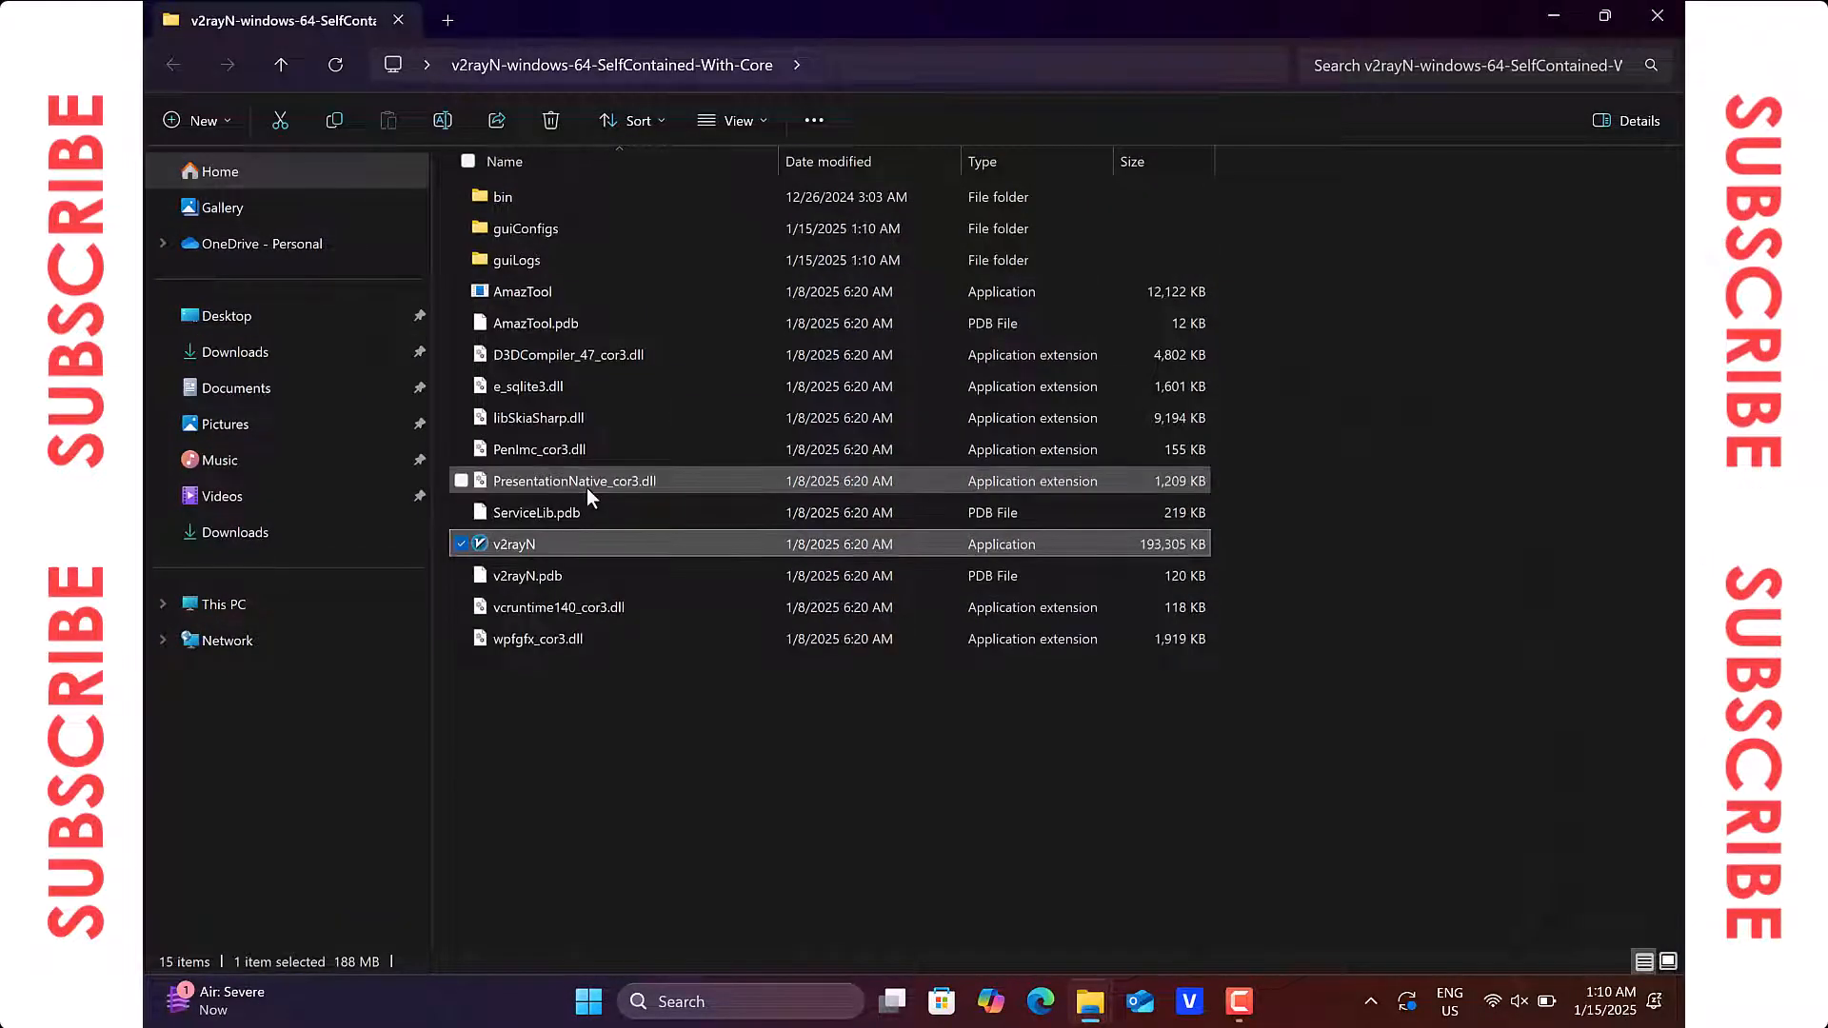
double_click(513, 544)
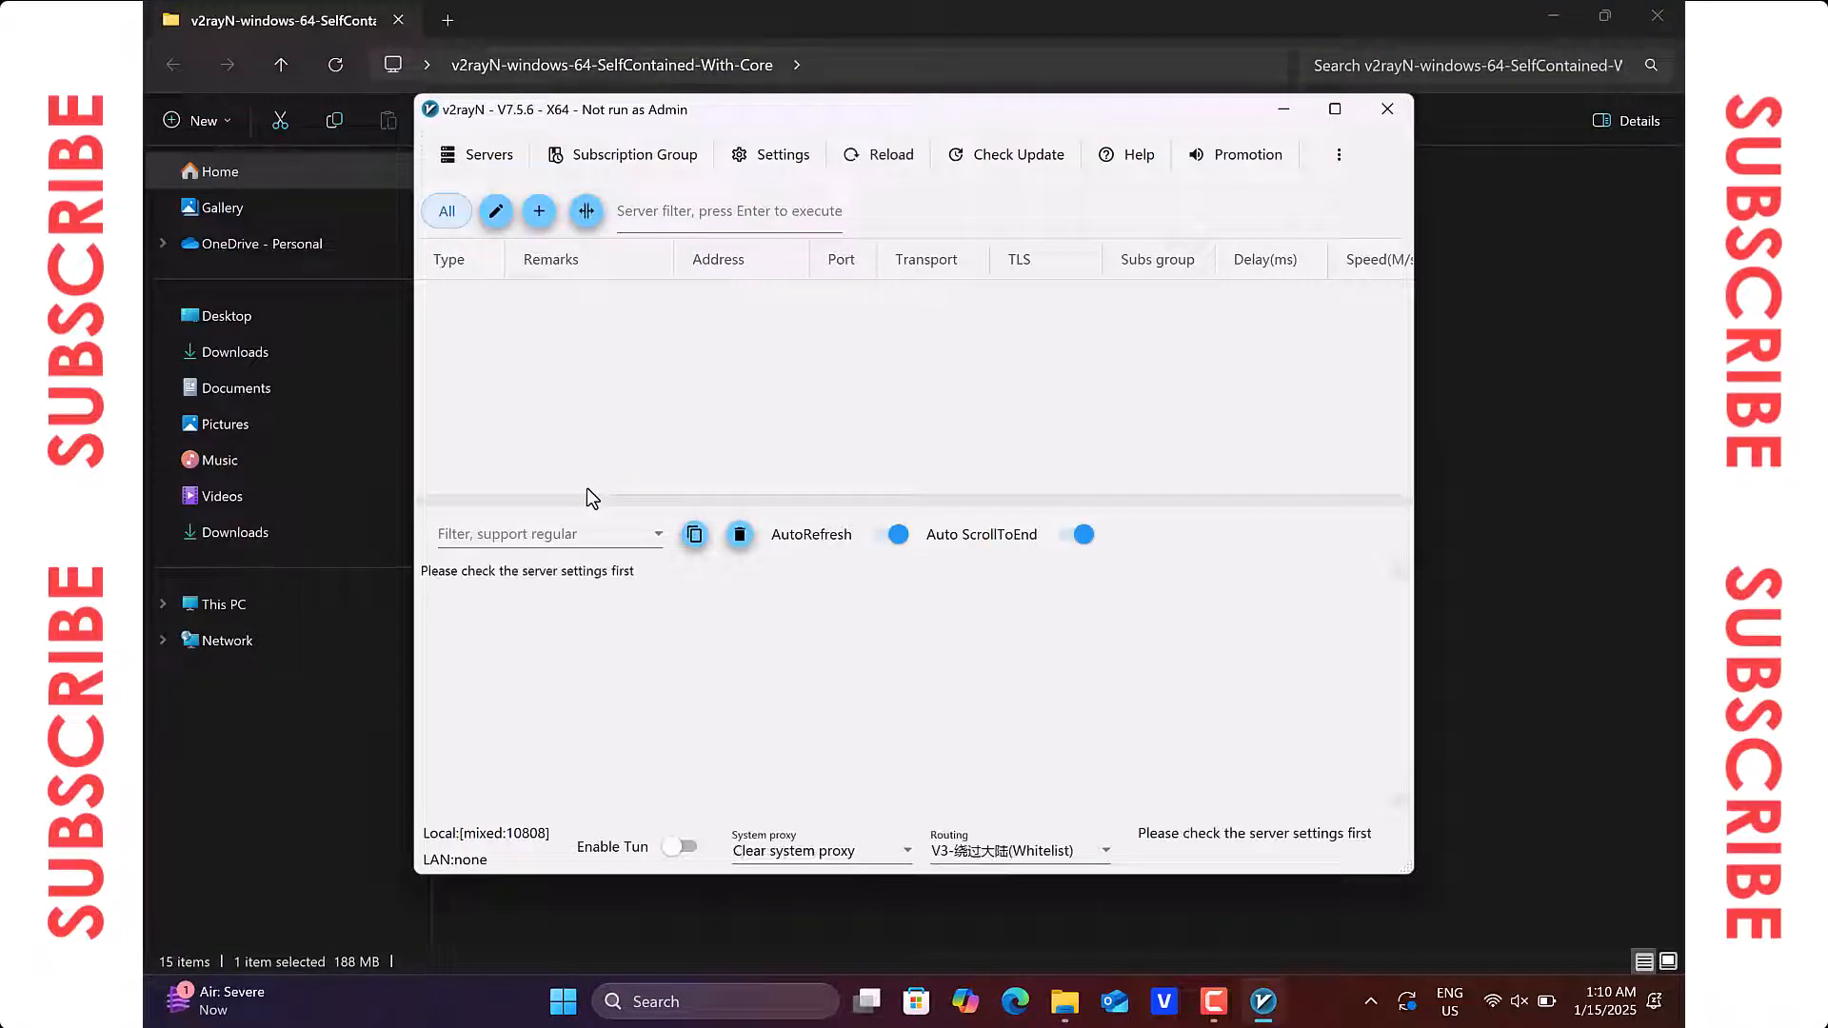
mouse_move(1560, 15)
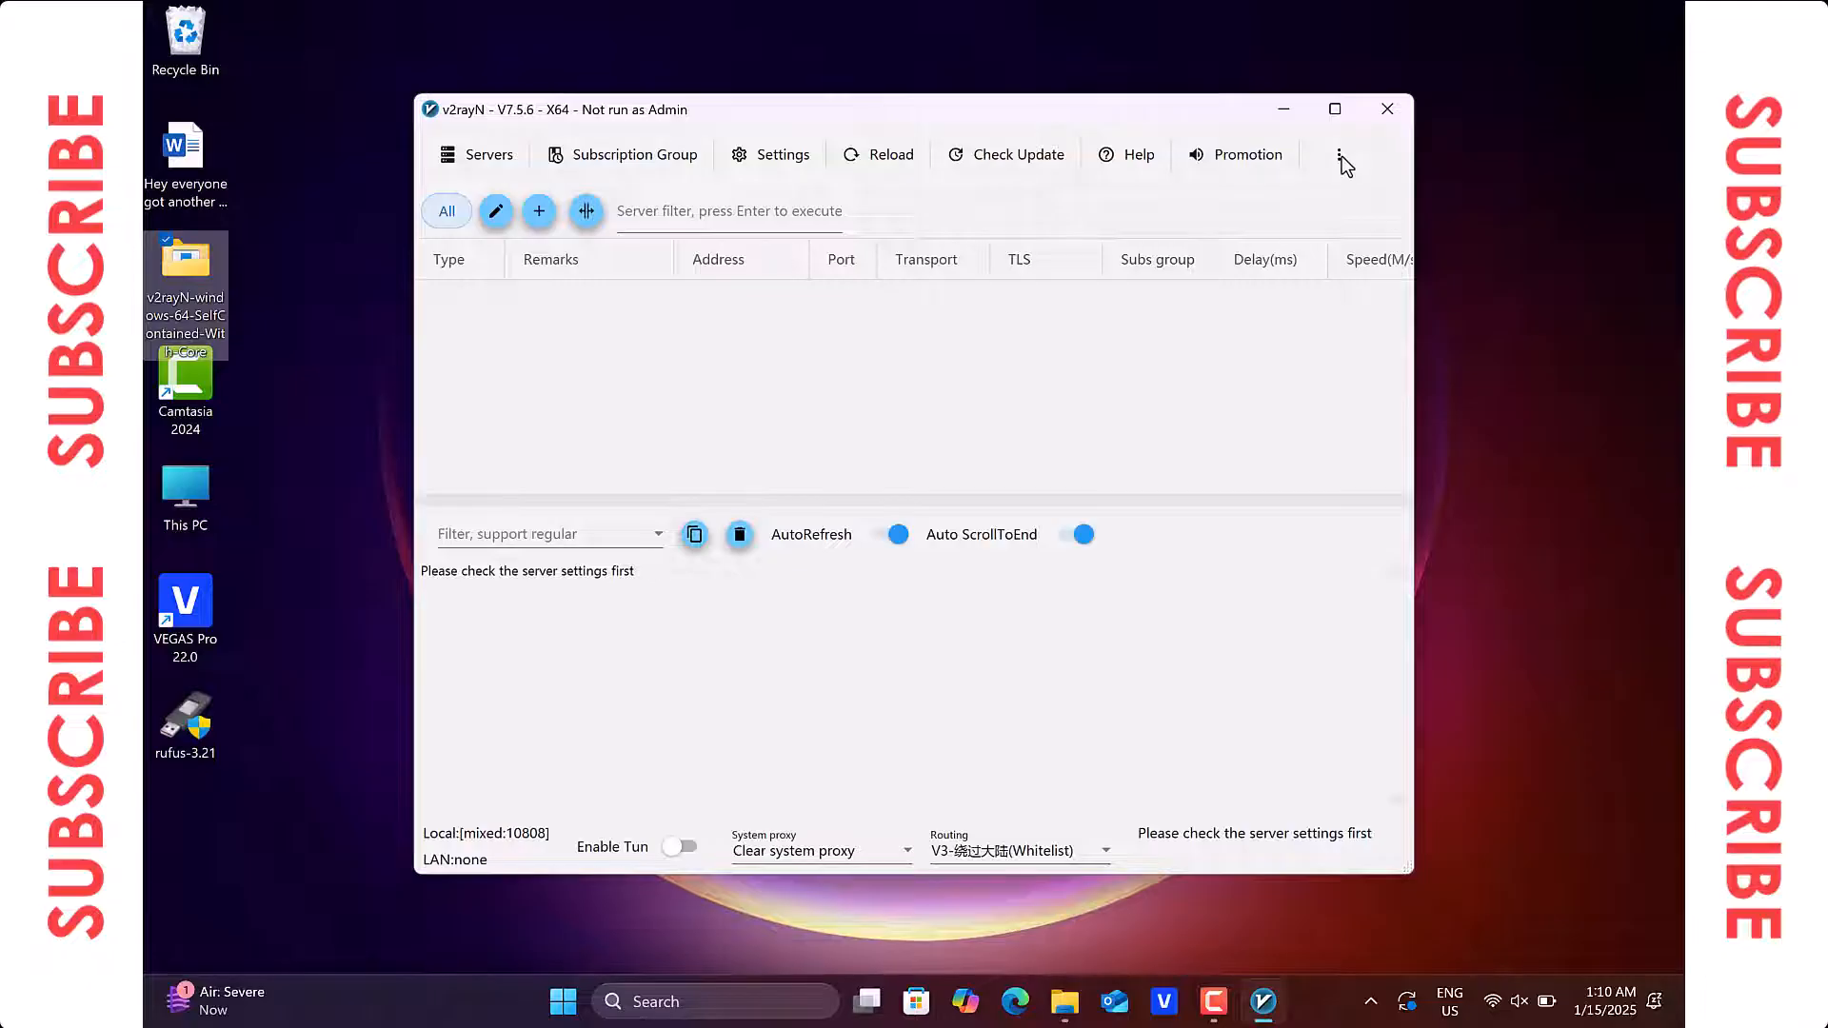
Step: Set v2rayN's Language (Restart) option to en in the ⋮ appearance menu
left_click(1339, 154)
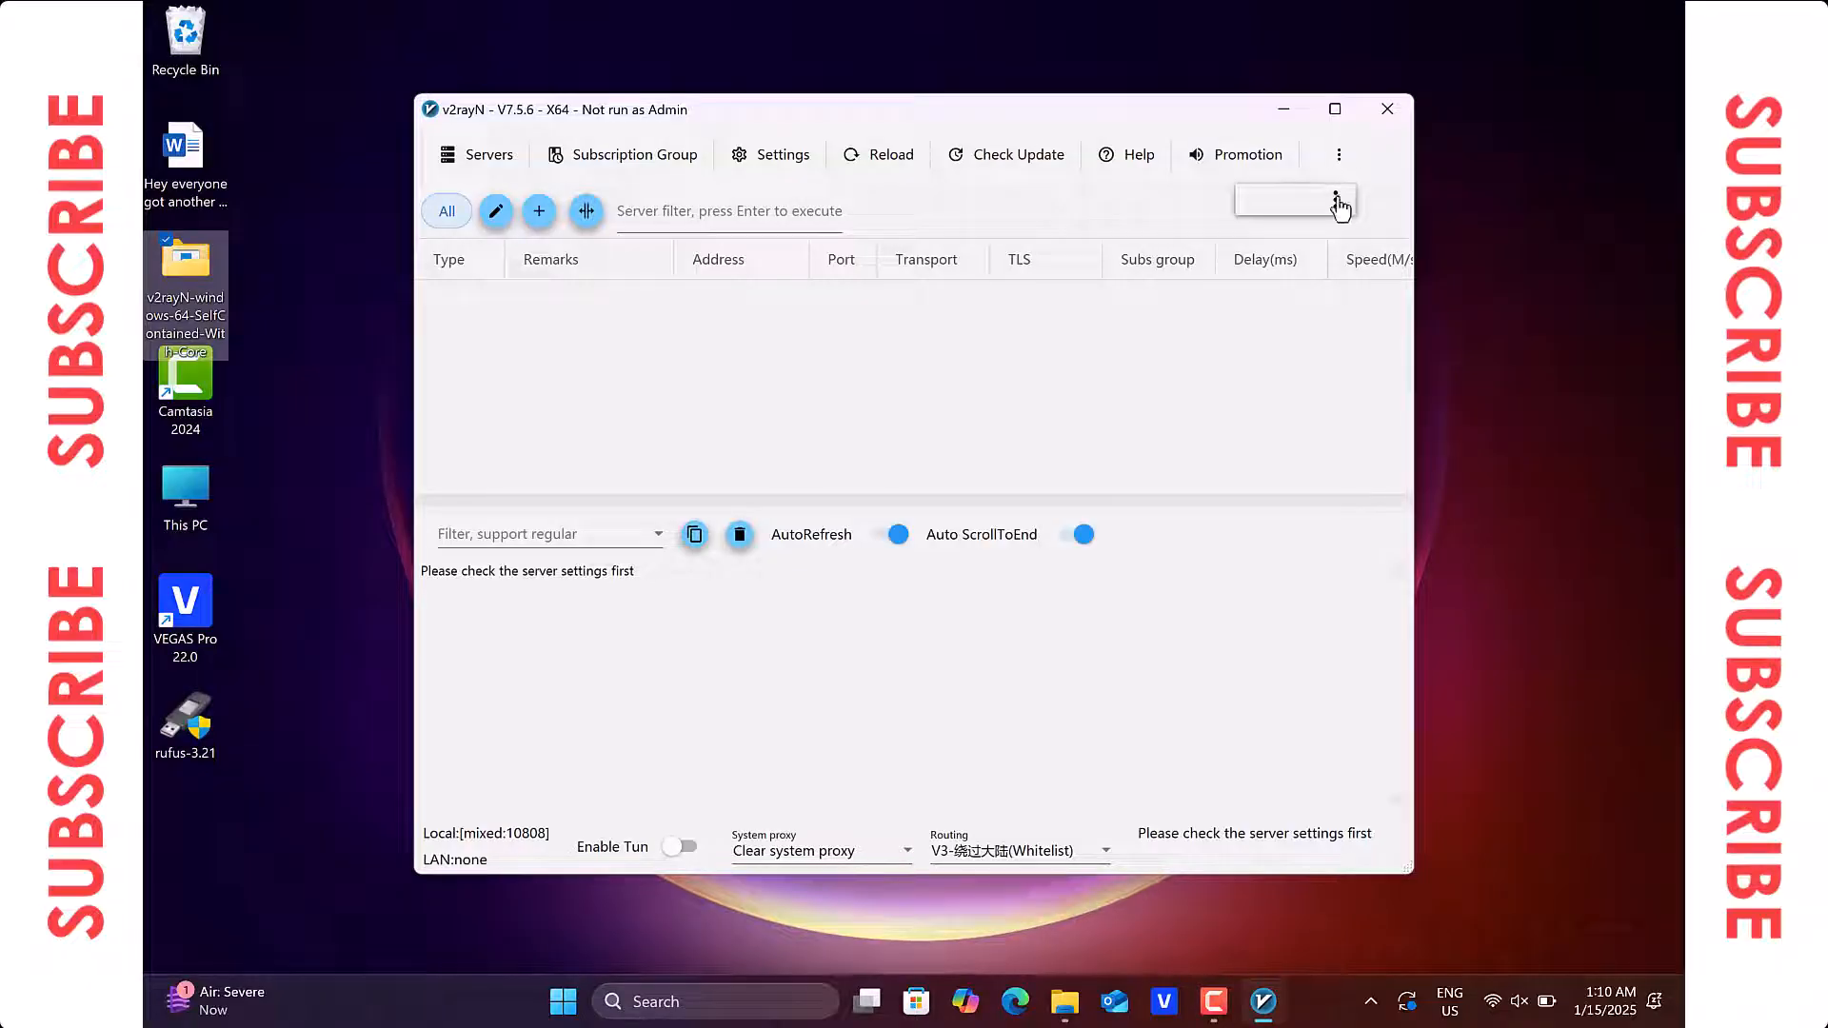
left_click(1337, 199)
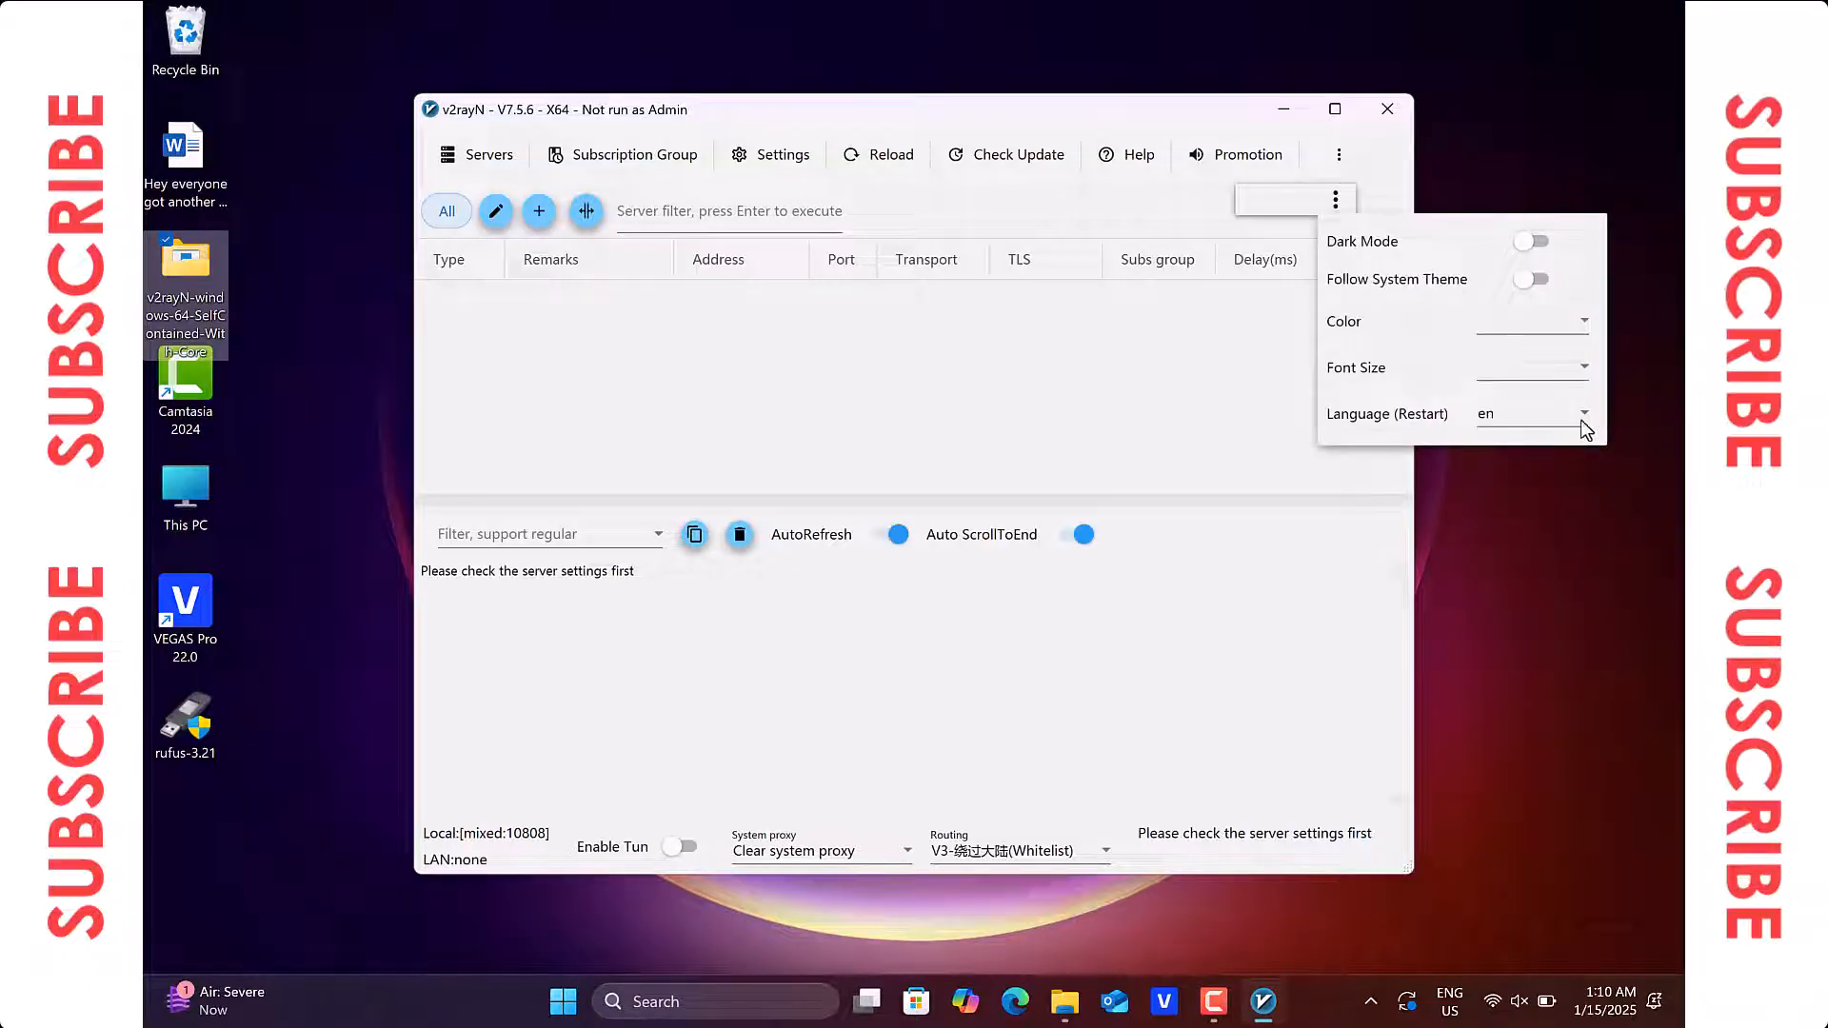
left_click(1582, 415)
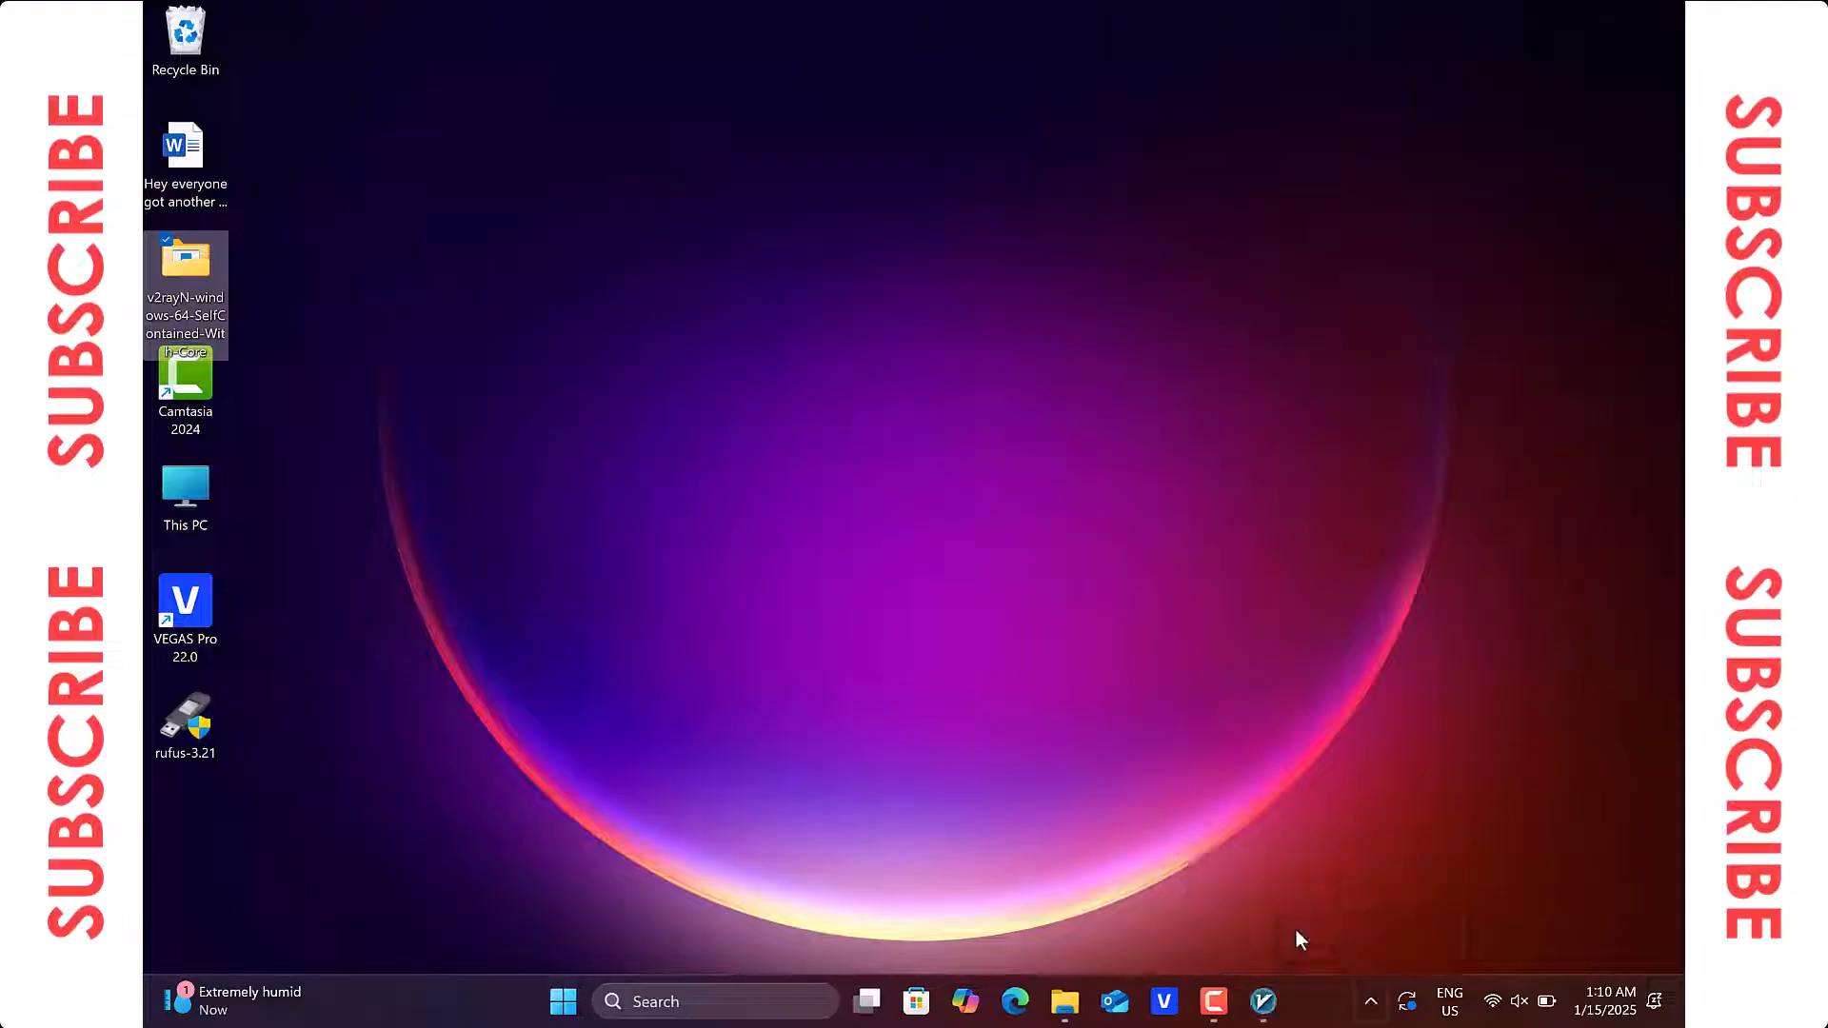
Step: Run v2rayN.exe again from the extracted folder to restart in English
double_click(184, 259)
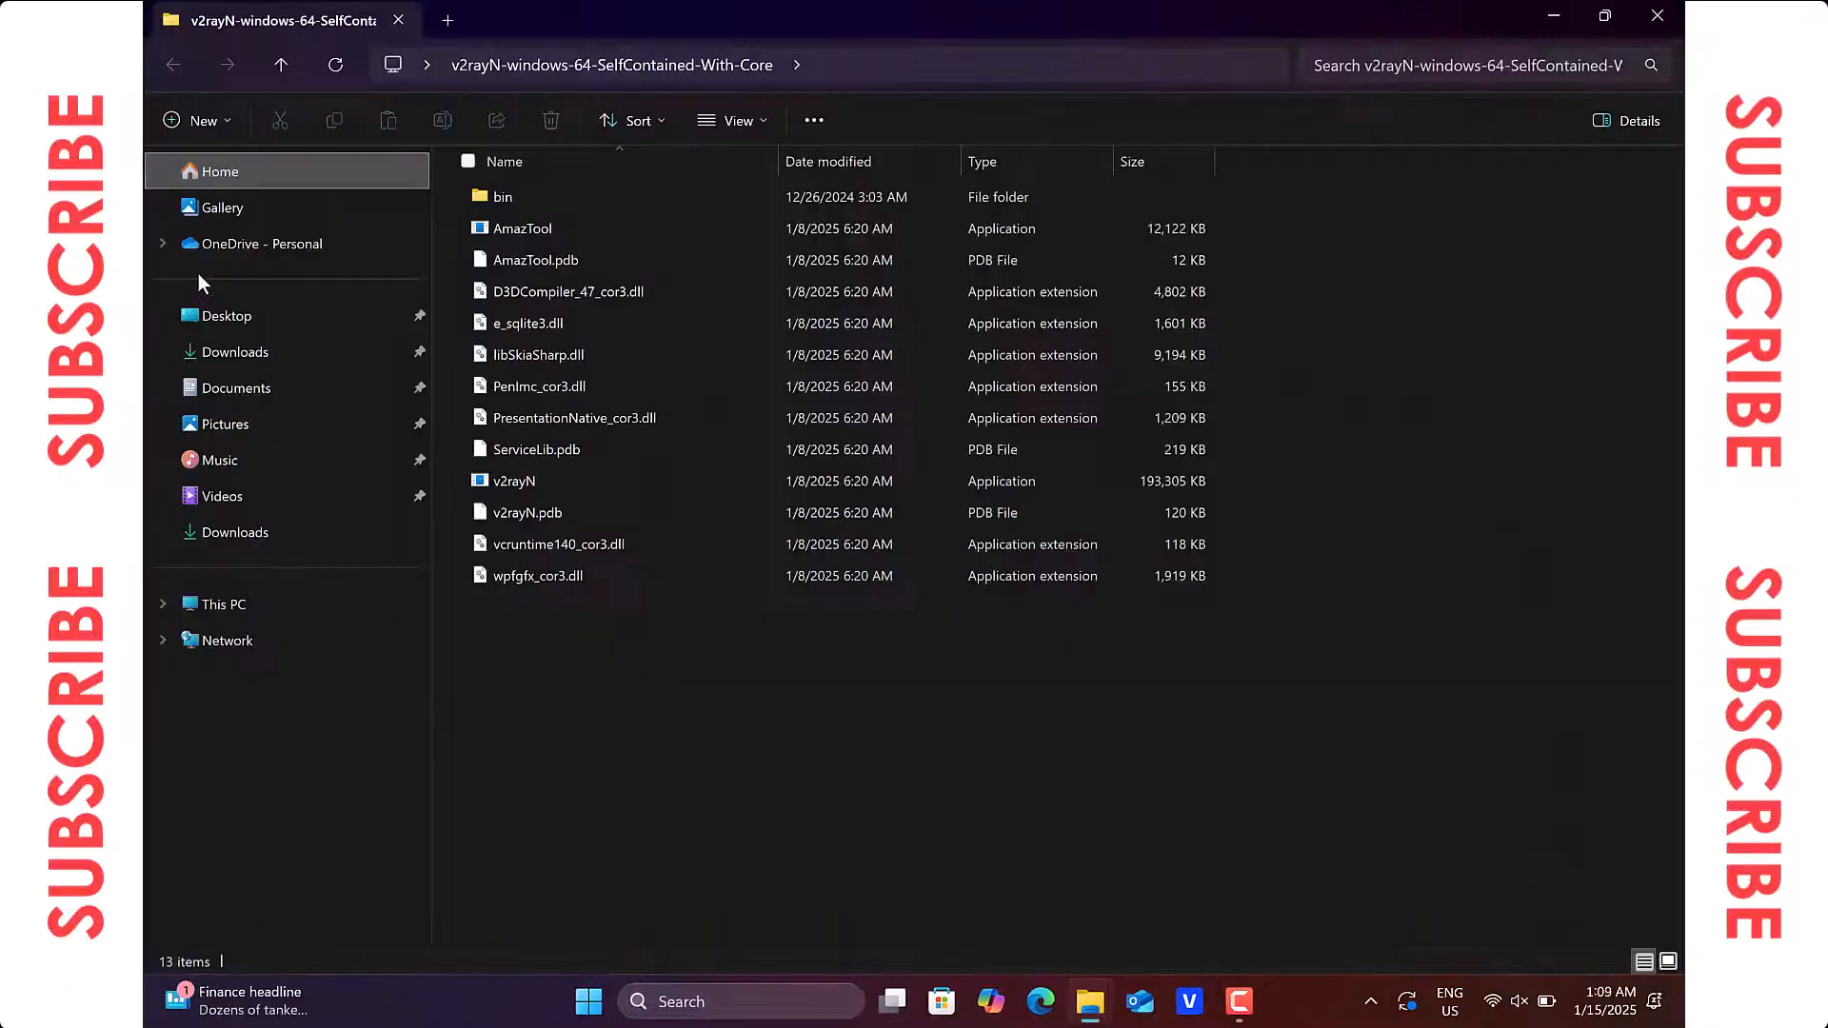
left_click(513, 480)
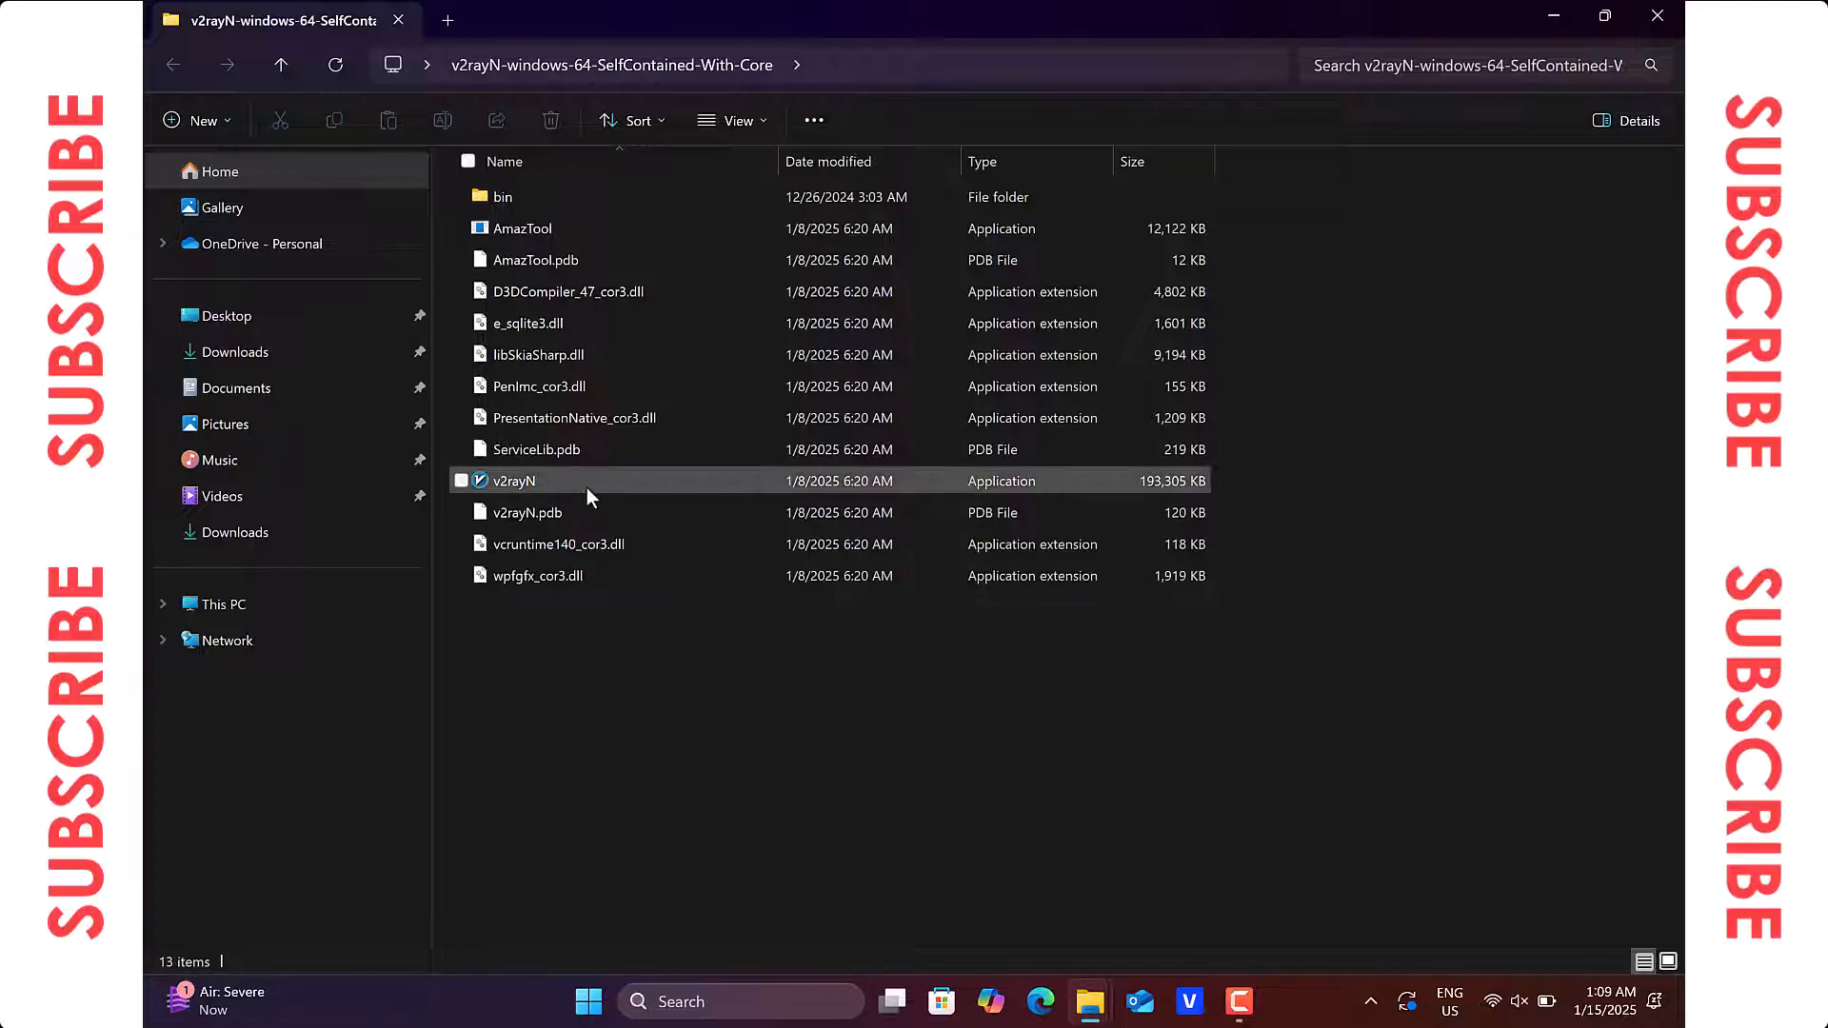
double_click(513, 480)
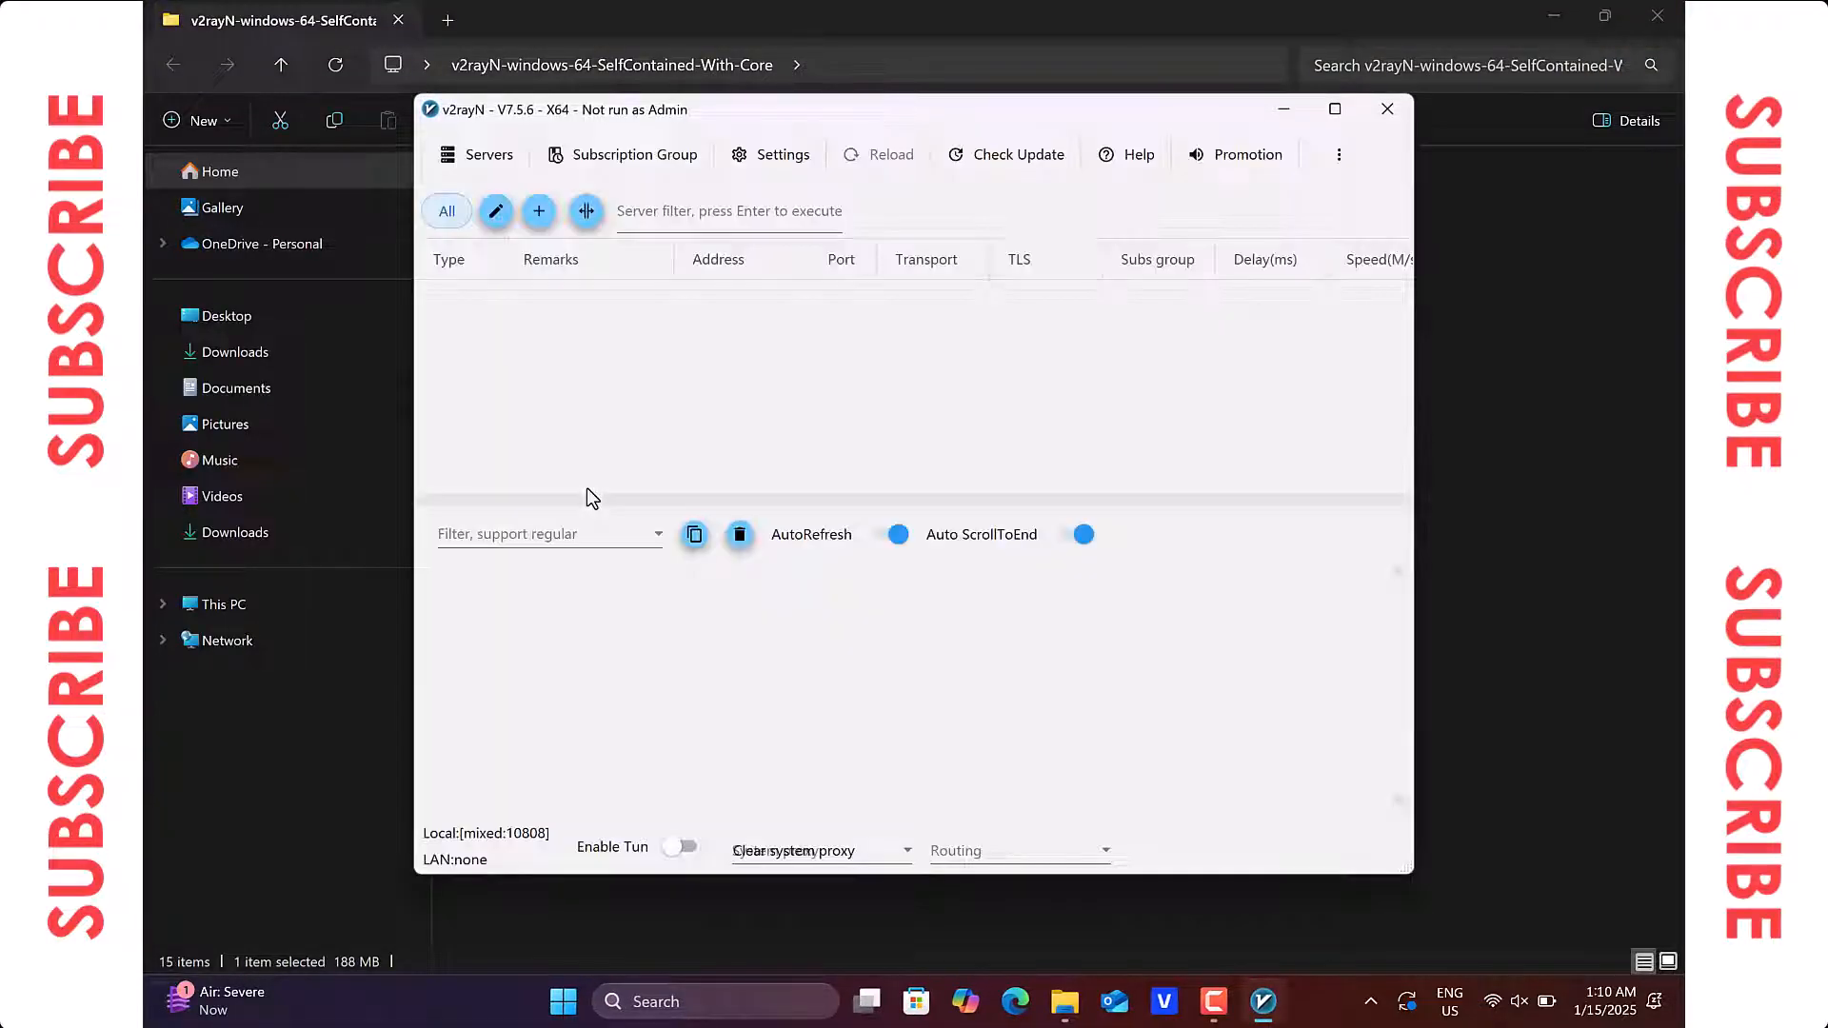
left_click(888, 155)
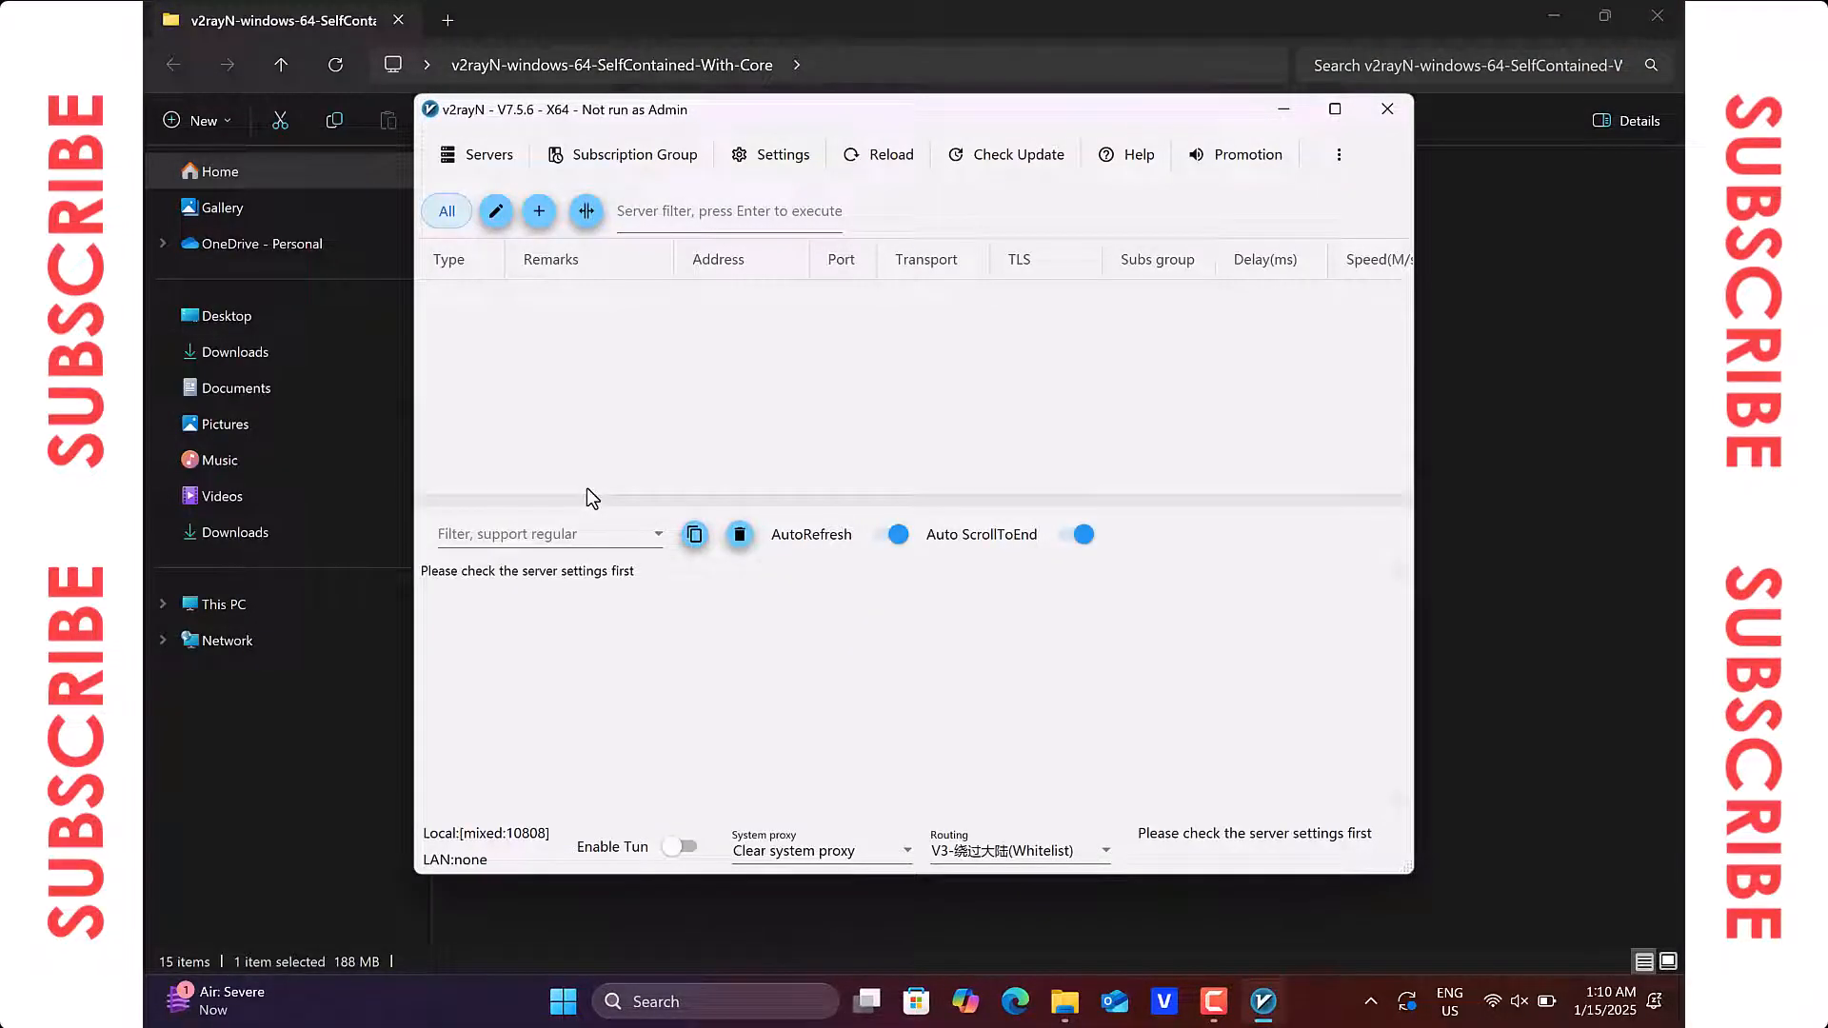